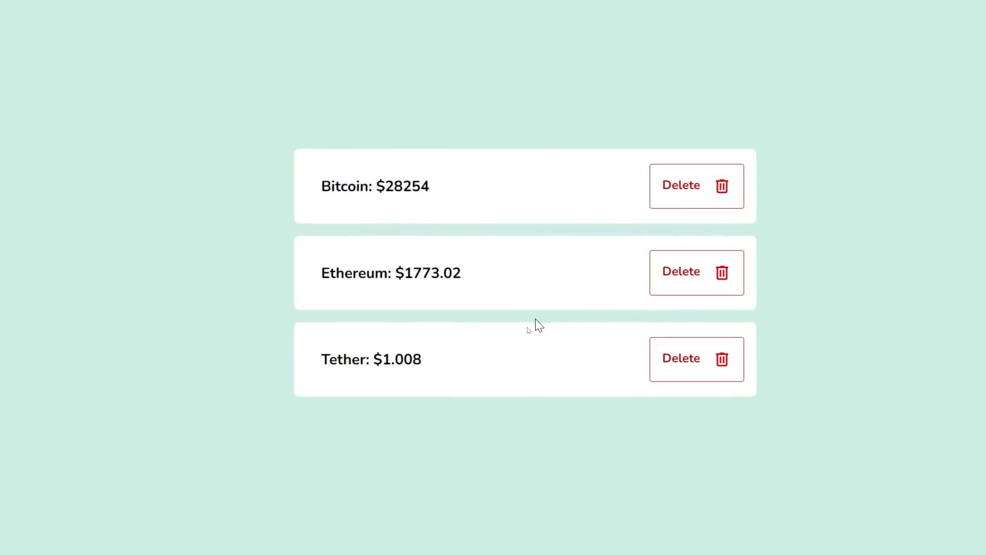
pyautogui.moveTo(486, 268)
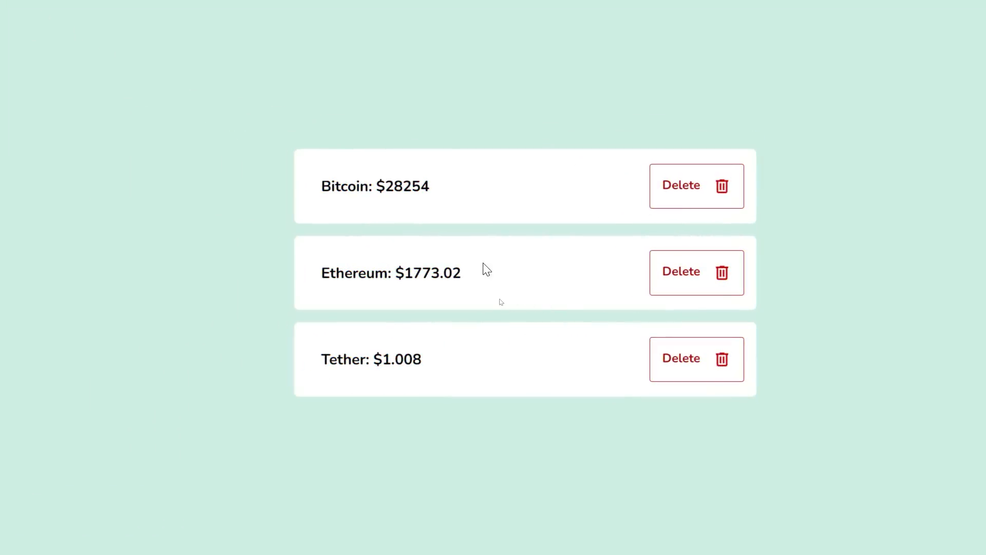
pyautogui.moveTo(419, 269)
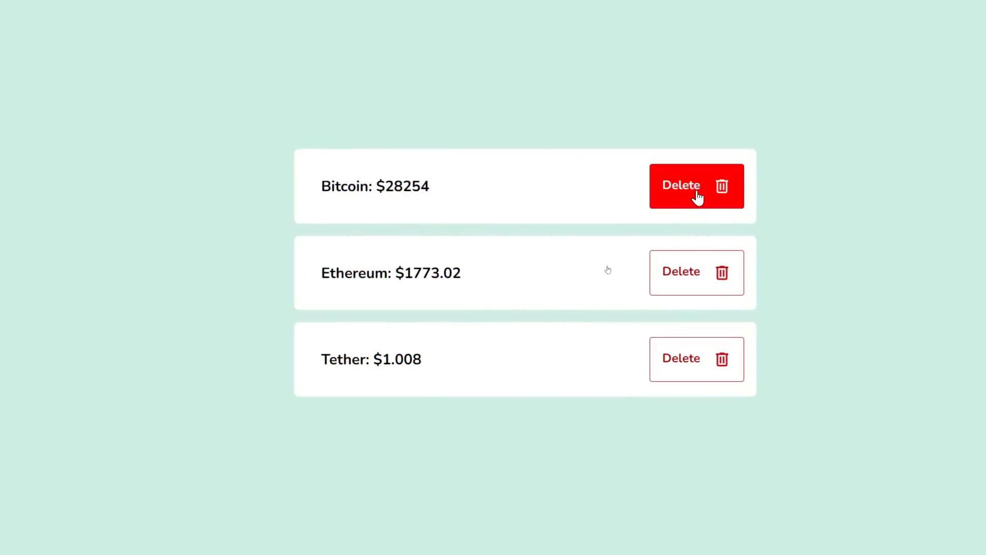
# Review the ChatGPT 4 extension page, then show the gpt4-code project files in the Explorer.
pyautogui.click(695, 272)
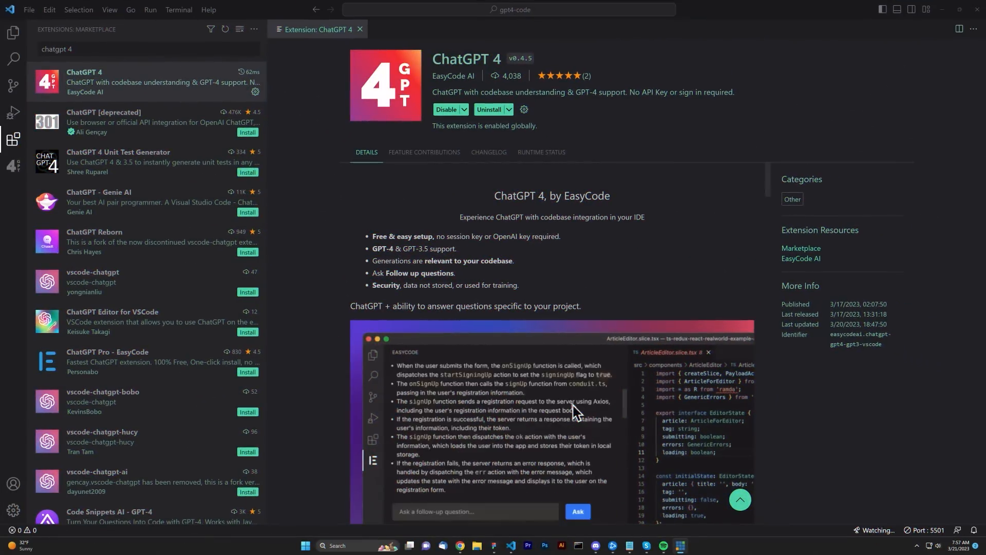
pyautogui.write('Ho')
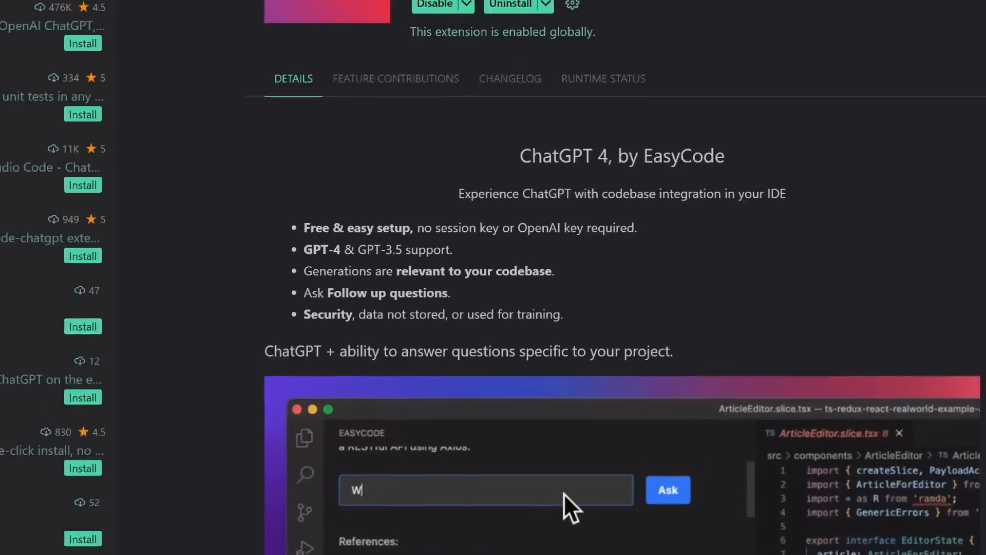
pyautogui.scroll(-3)
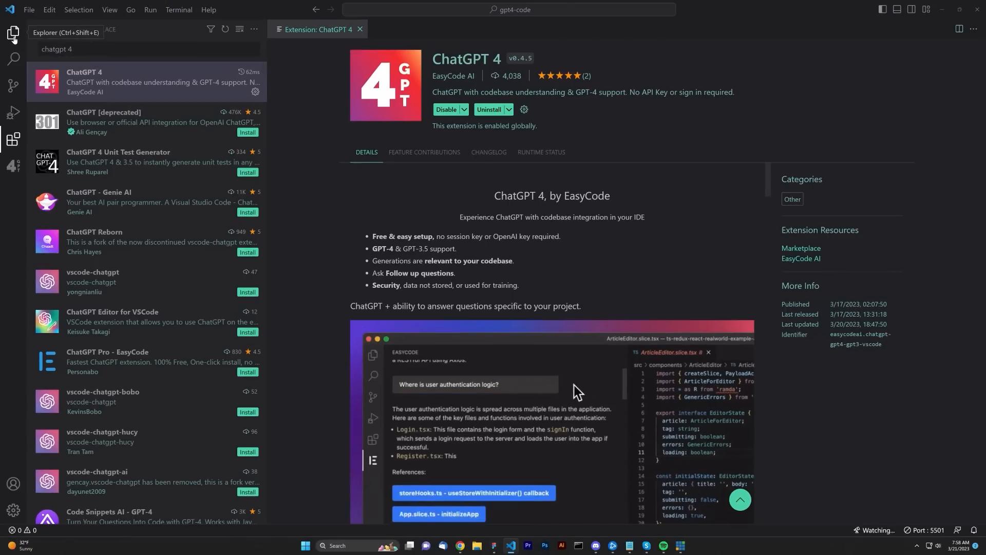
pyautogui.click(13, 32)
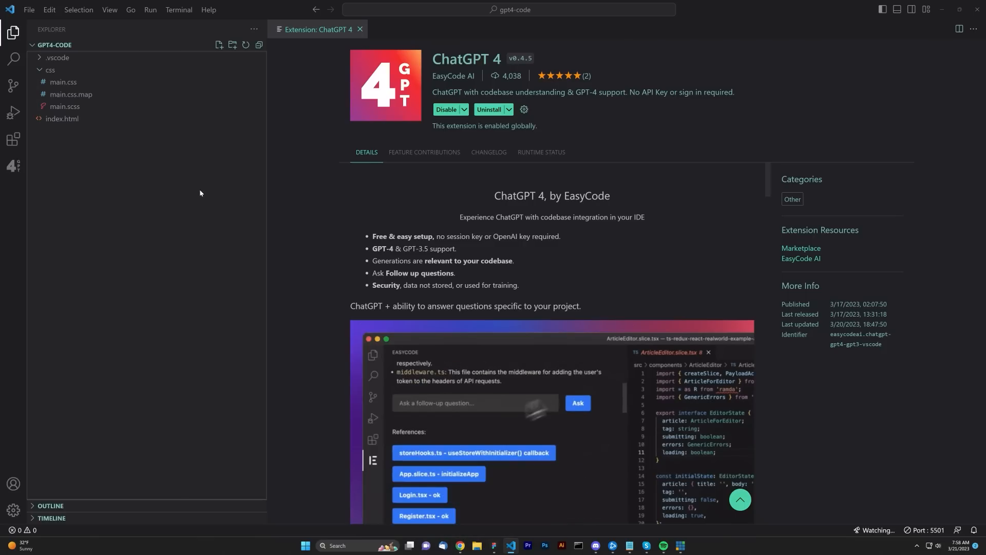
# View index.html and then css/main.scss from the project's file list.
pyautogui.click(62, 119)
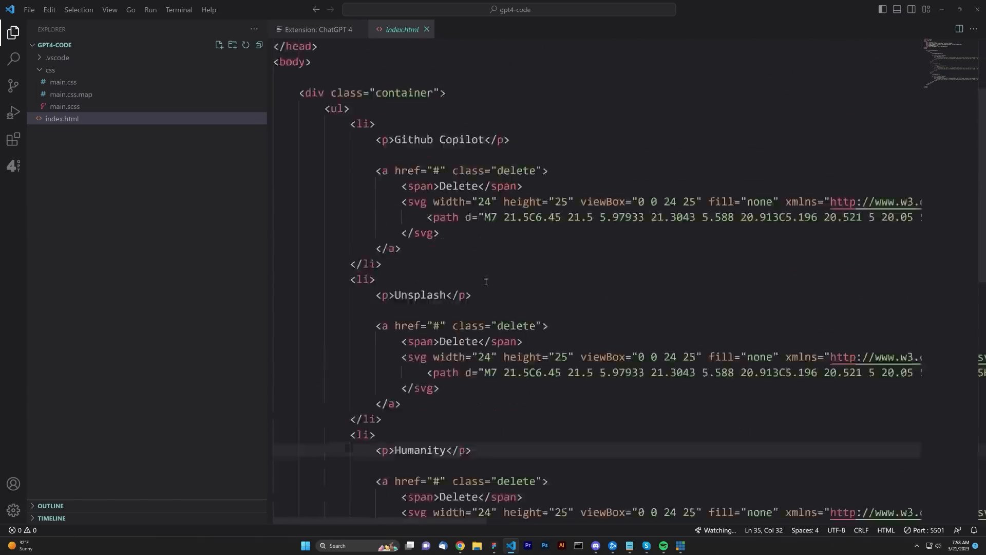
pyautogui.click(64, 106)
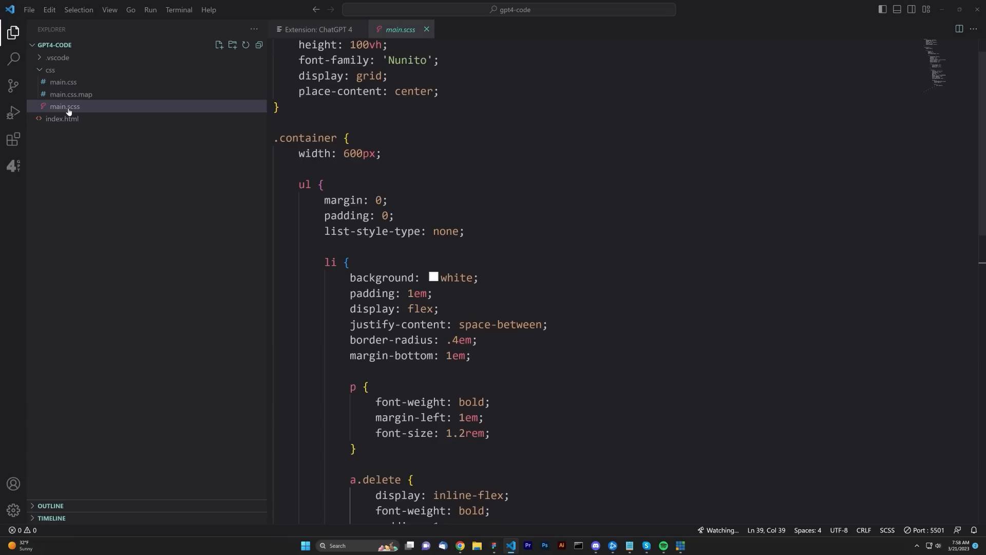
pyautogui.scroll(-3)
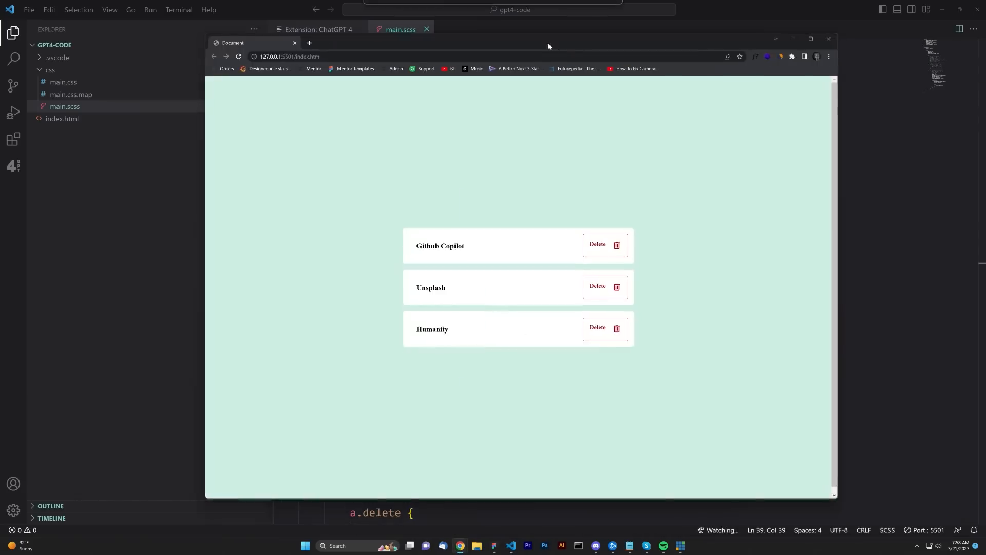
# Maximize the Chrome window at 127.0.0.1:5501/index.html and reload the three delete cards.
pyautogui.click(810, 38)
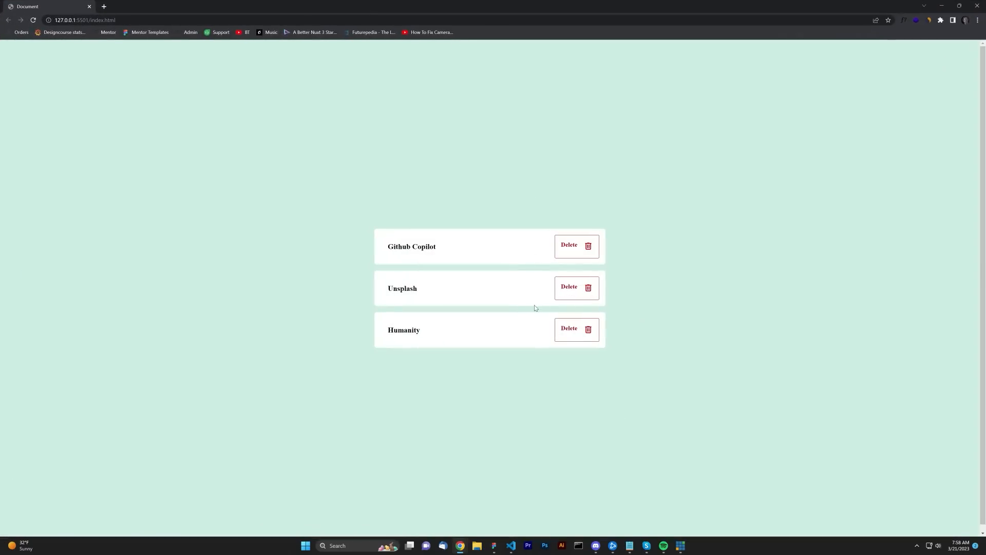
pyautogui.press('F11')
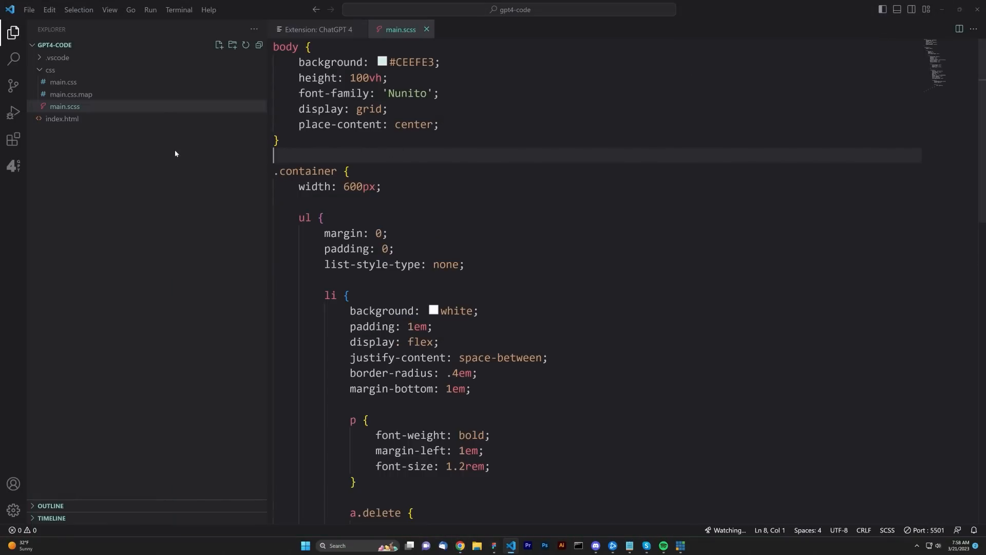
# Ask the ChatGPT 4 codebase assistant why the Nunito font isn't loading.
pyautogui.click(13, 166)
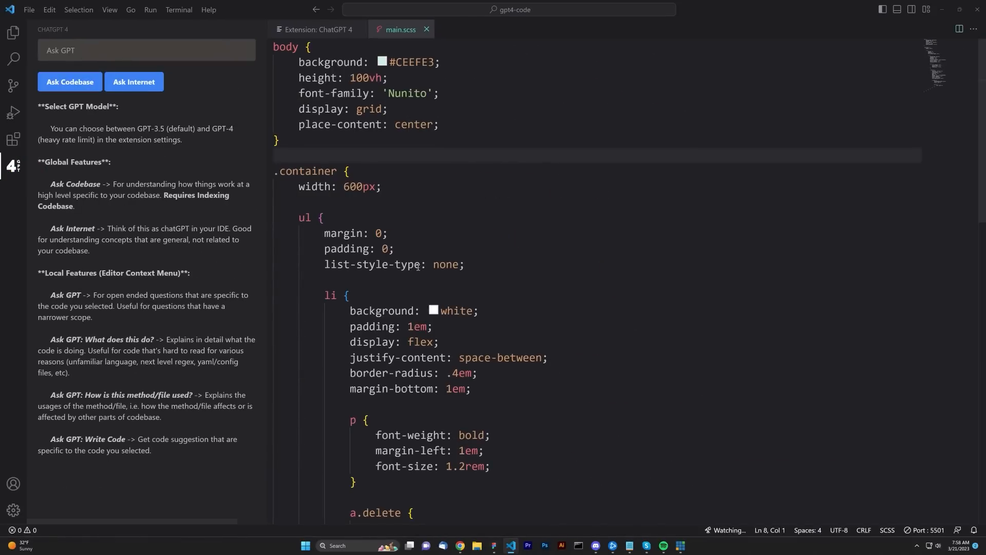
pyautogui.click(442, 279)
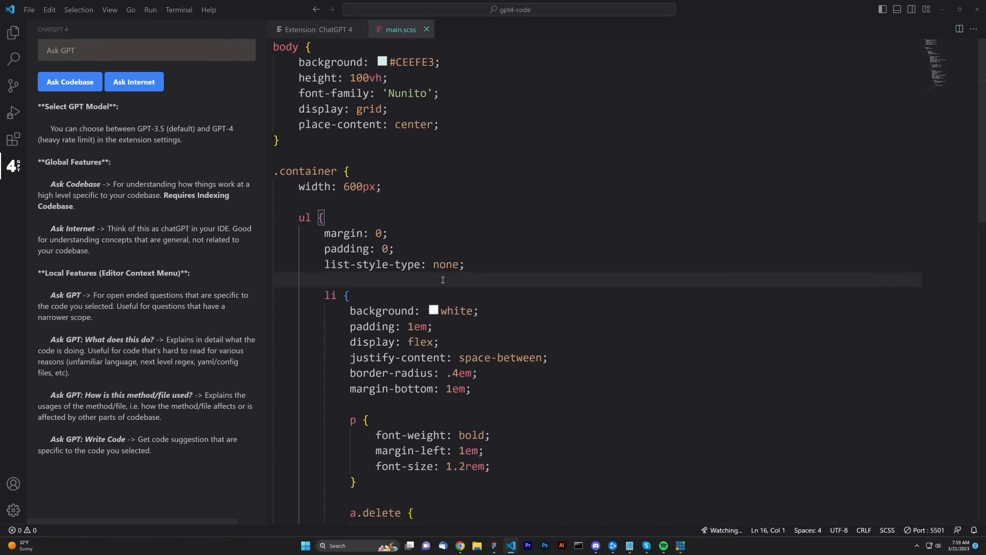
pyautogui.click(146, 51)
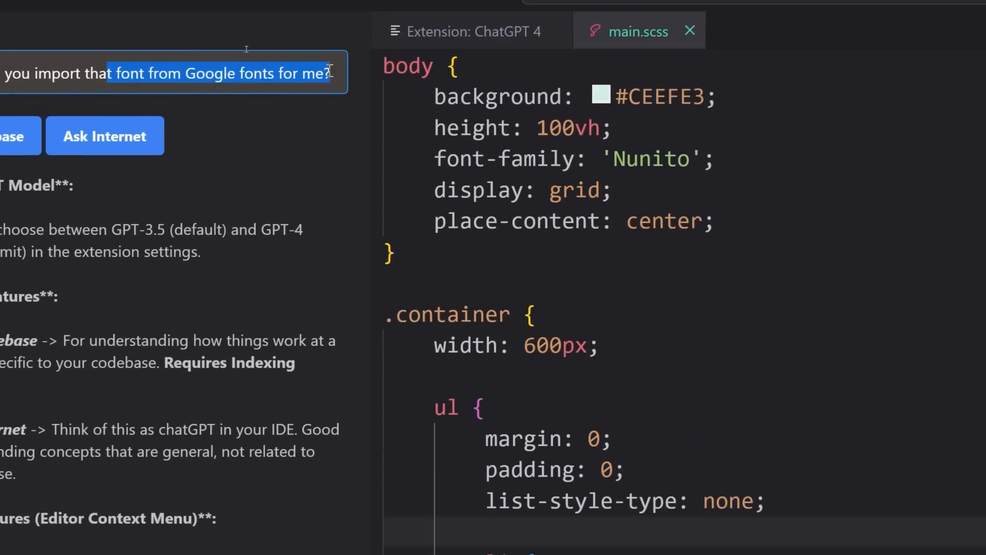
pyautogui.click(229, 73)
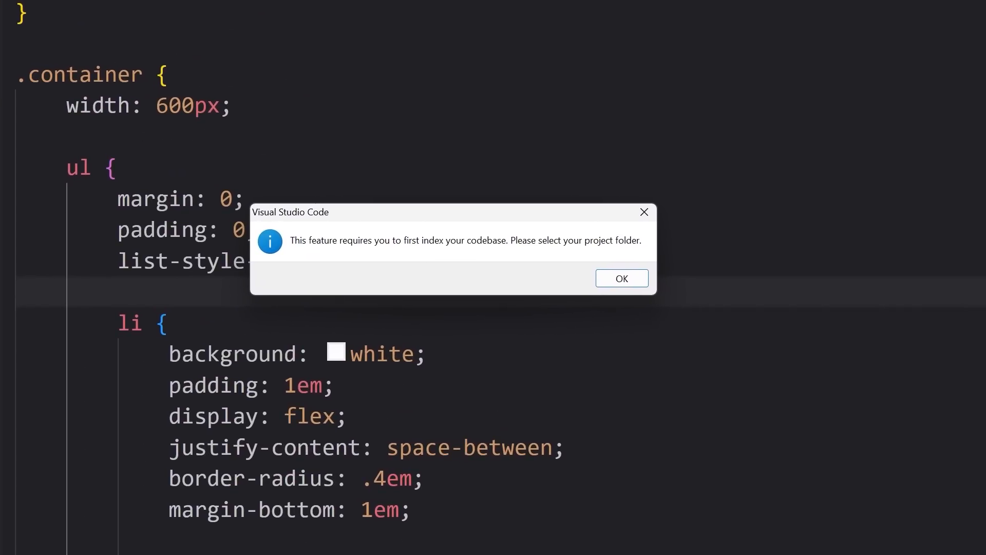
# Accept the indexing prompt and select the project folder to index.
pyautogui.click(620, 278)
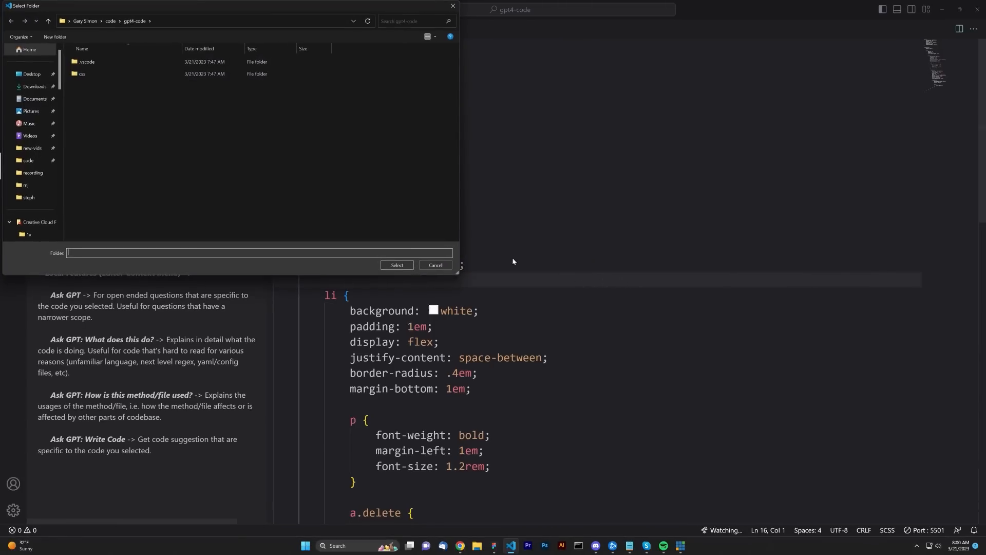
pyautogui.click(434, 265)
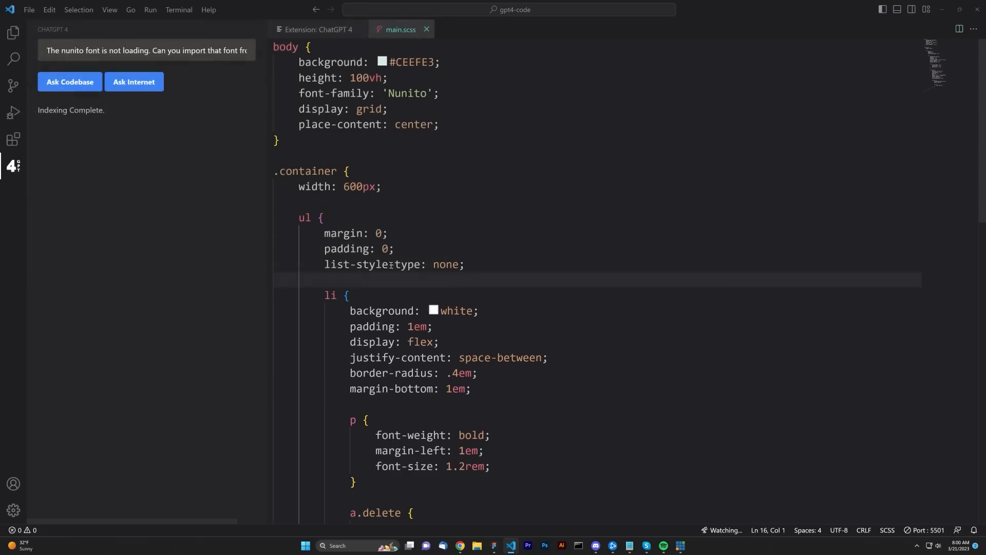
pyautogui.moveTo(70, 82)
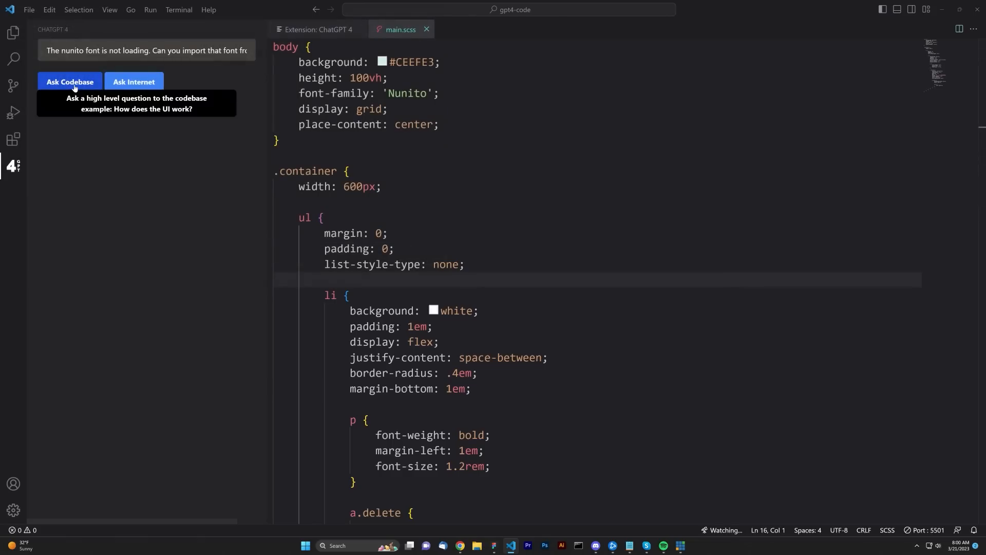
# Get the assistant's Google Fonts Nunito import steps and copy its stylesheet <link> snippet.
pyautogui.click(70, 82)
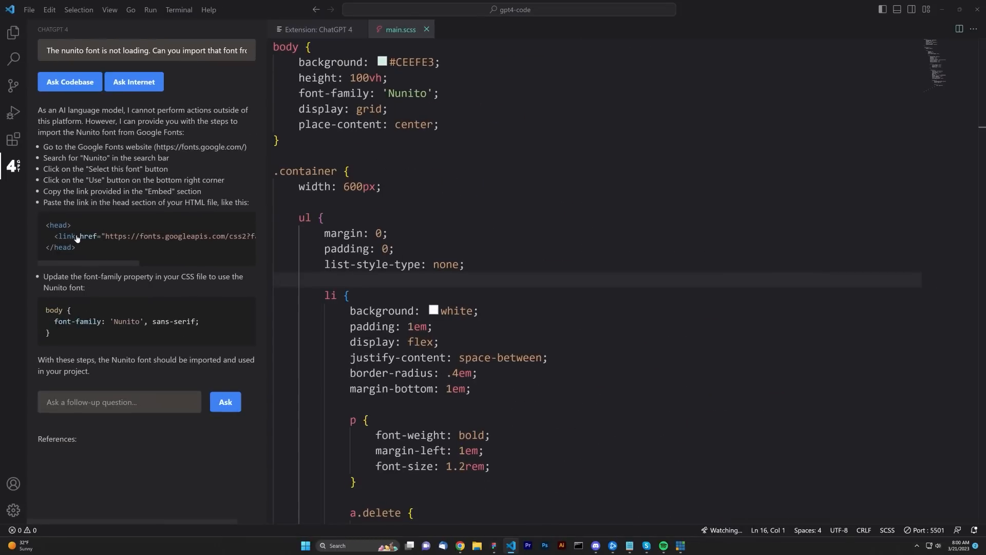
pyautogui.click(77, 240)
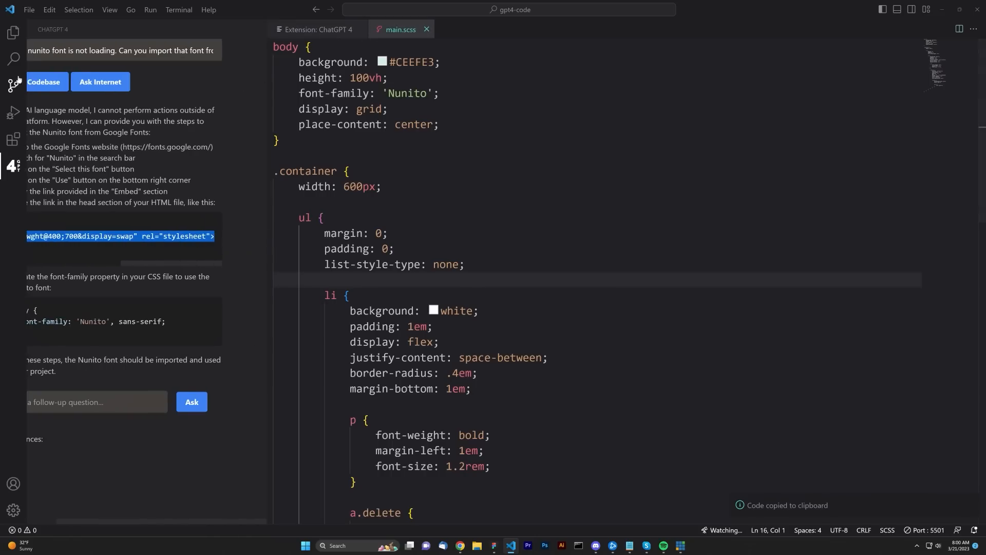
pyautogui.click(61, 118)
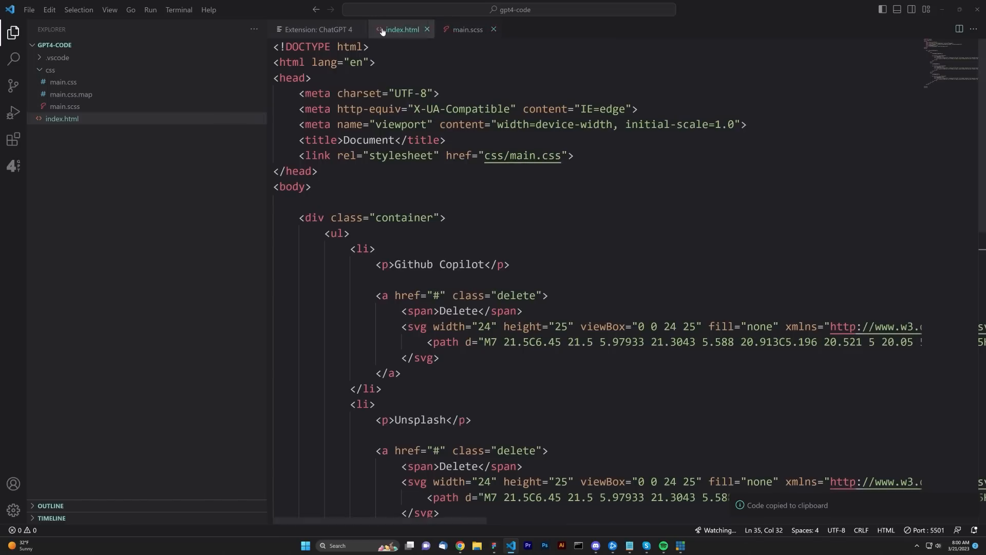
# Paste the Google Fonts Nunito <link> into index.html's head above the main.css link.
pyautogui.click(357, 29)
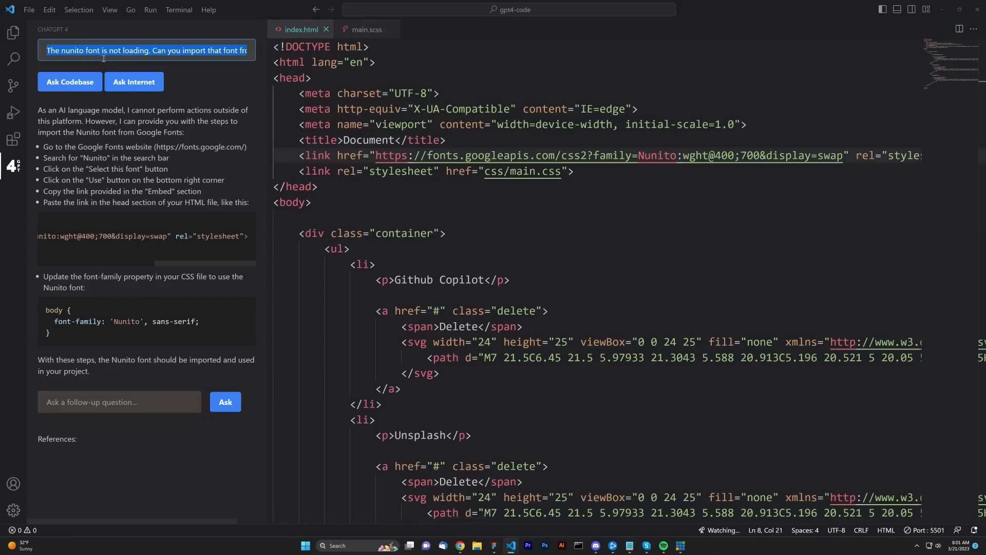
# Ask the assistant to vertically center the span and svg elements as flex children.
pyautogui.write('Can you make it so that the span and svg elements are ver')
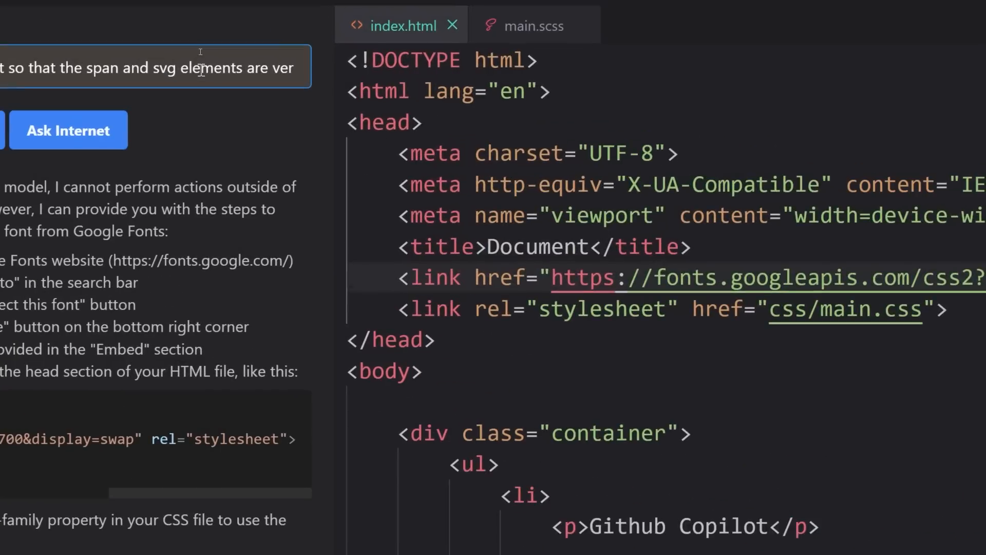
pyautogui.write('vertically centered as flexbox children?')
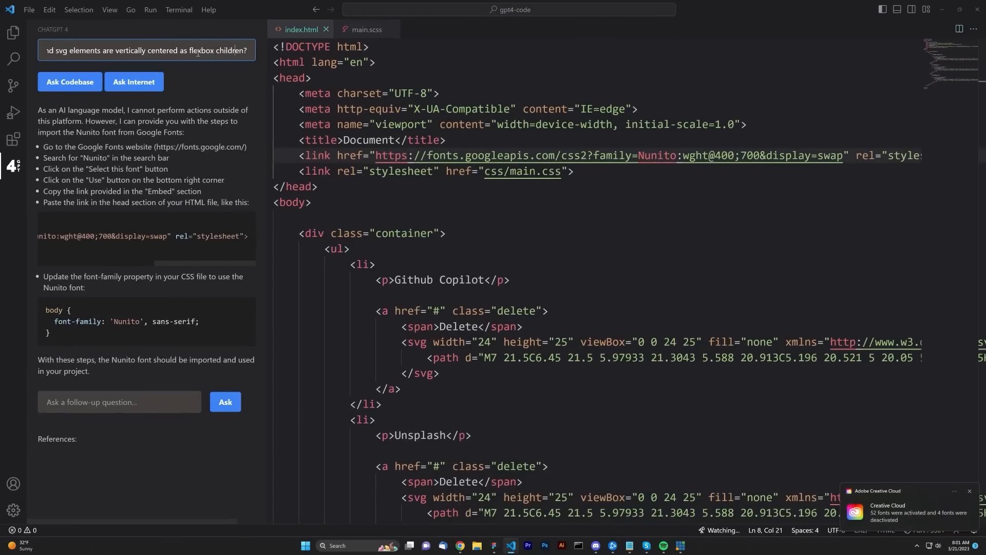
pyautogui.click(225, 402)
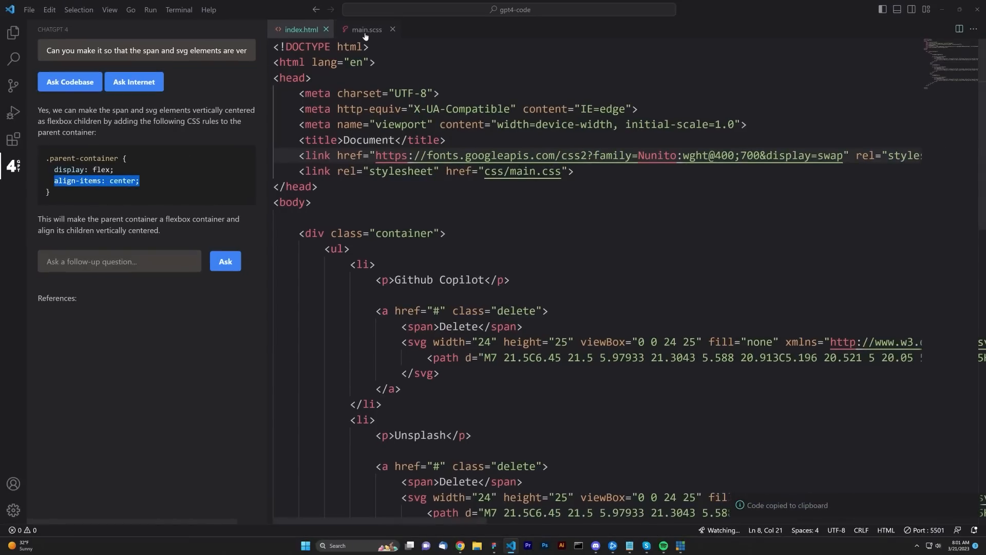
# Add align-items: center; to the li rule in main.scss.
pyautogui.click(365, 29)
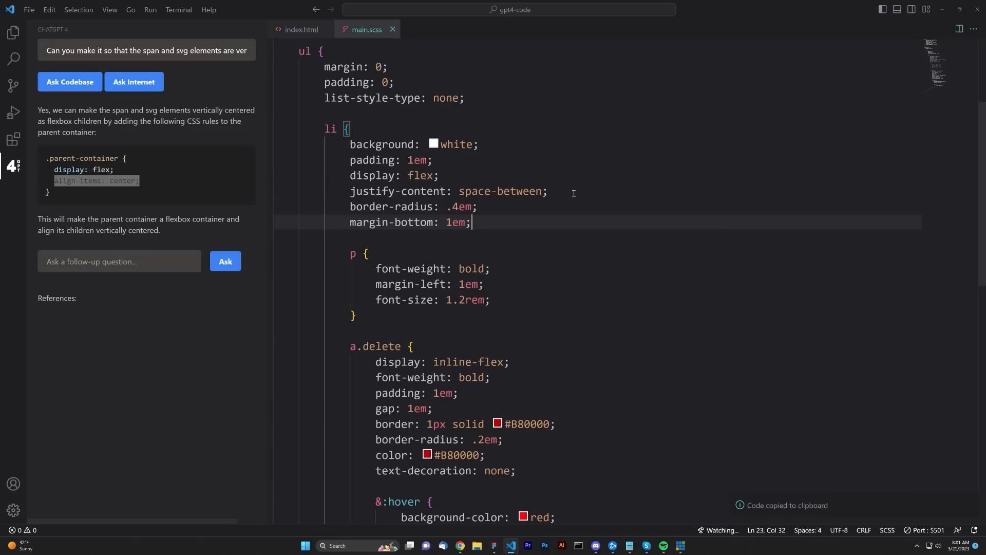
pyautogui.write('align-items: center;')
pyautogui.click(147, 50)
pyautogui.write('that will do the following: Once a user clicks on the elemen')
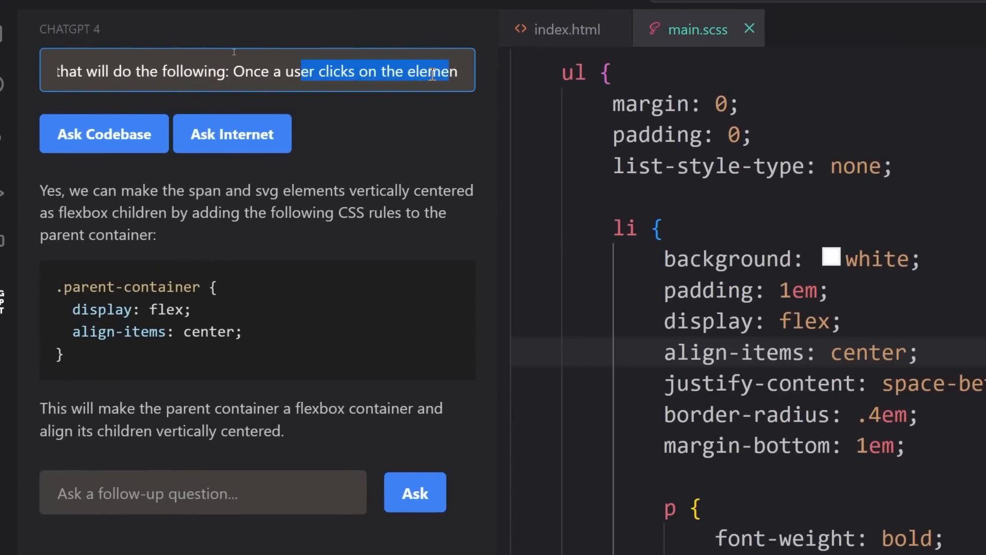
# Ask the assistant for JavaScript so a '.delete' button removes its card with an animation.
pyautogui.write('with the class of ".delete" it will re')
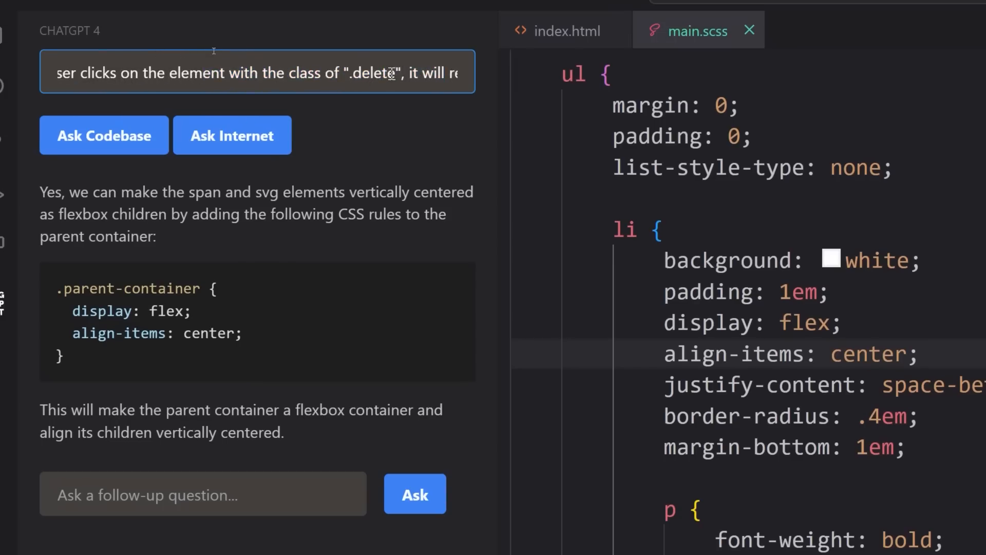
pyautogui.moveTo(295, 71); pyautogui.dragTo(455, 72)
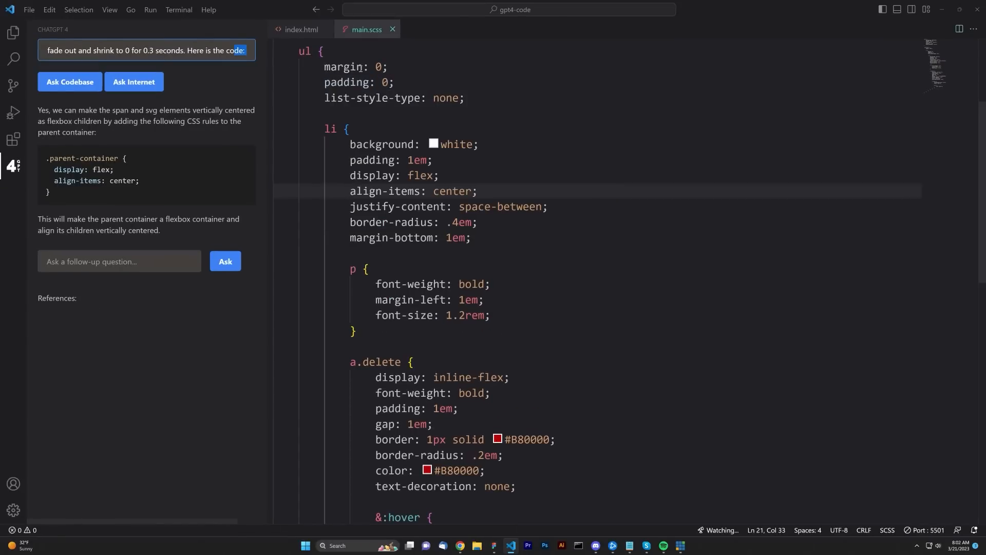
pyautogui.click(301, 29)
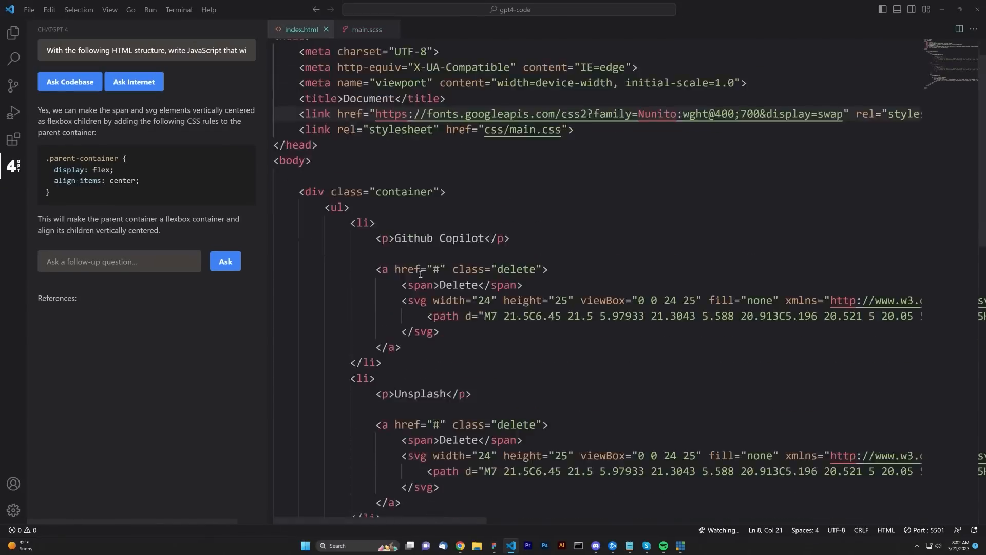
pyautogui.scroll(-3)
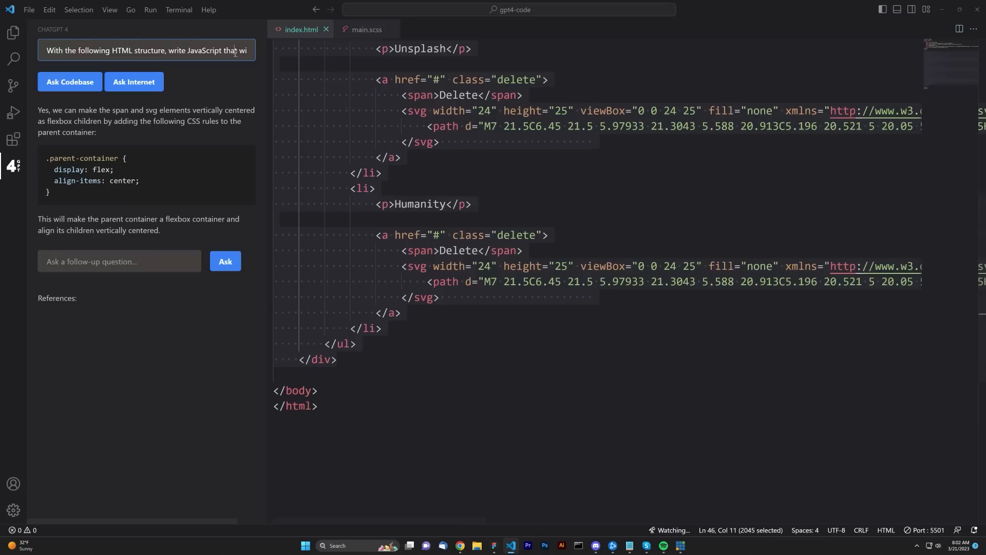
pyautogui.write('delete", it will remove the card in which it resides, and it wi')
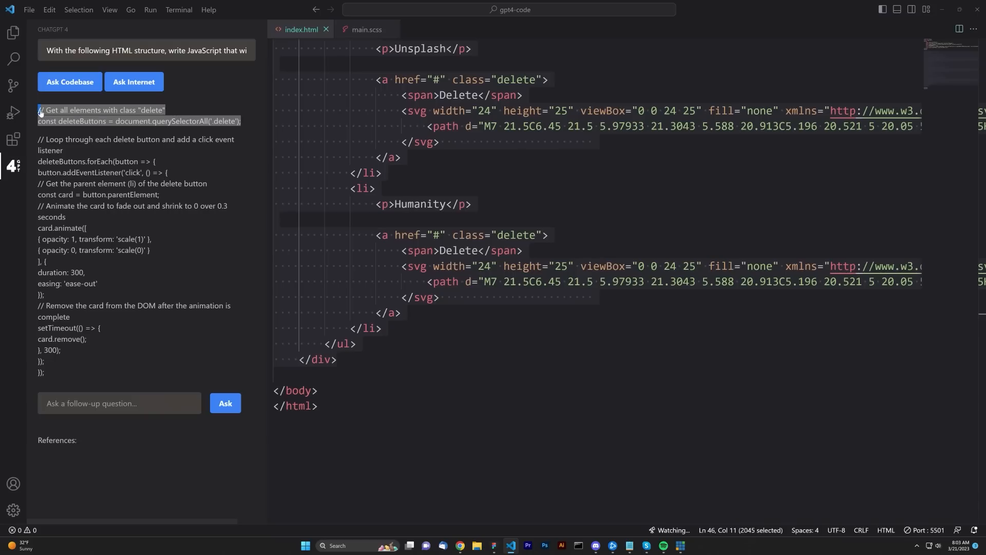
# Select and copy the generated delete-animation JavaScript from the answer.
pyautogui.moveTo(39, 110); pyautogui.dragTo(44, 371)
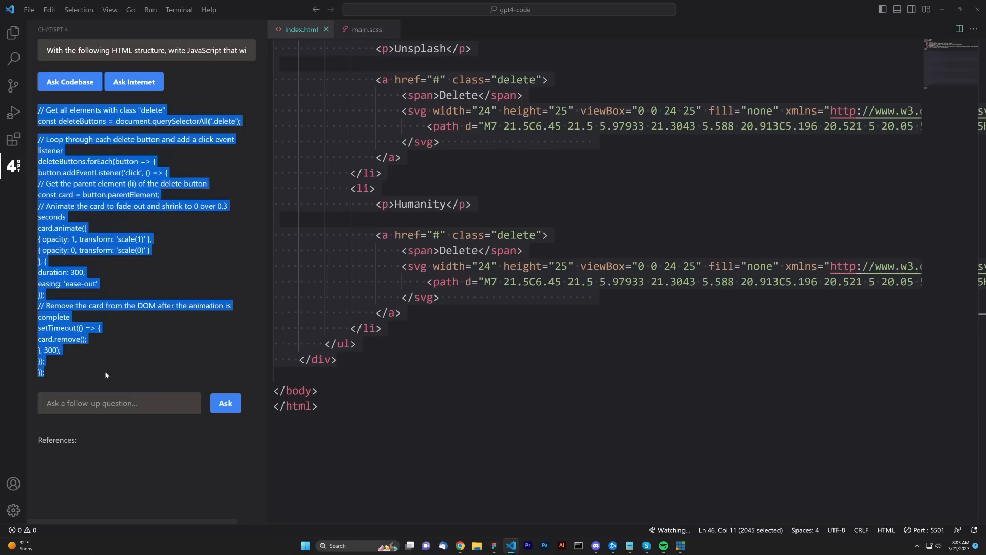
pyautogui.click(526, 359)
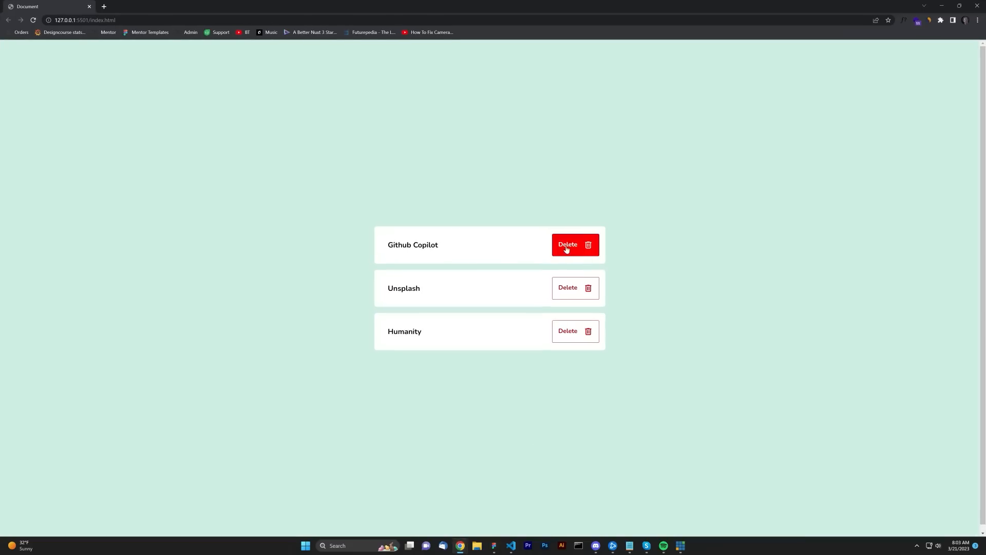
# Delete the Github Copilot card in the browser preview, leaving Unsplash and Humanity.
pyautogui.click(573, 245)
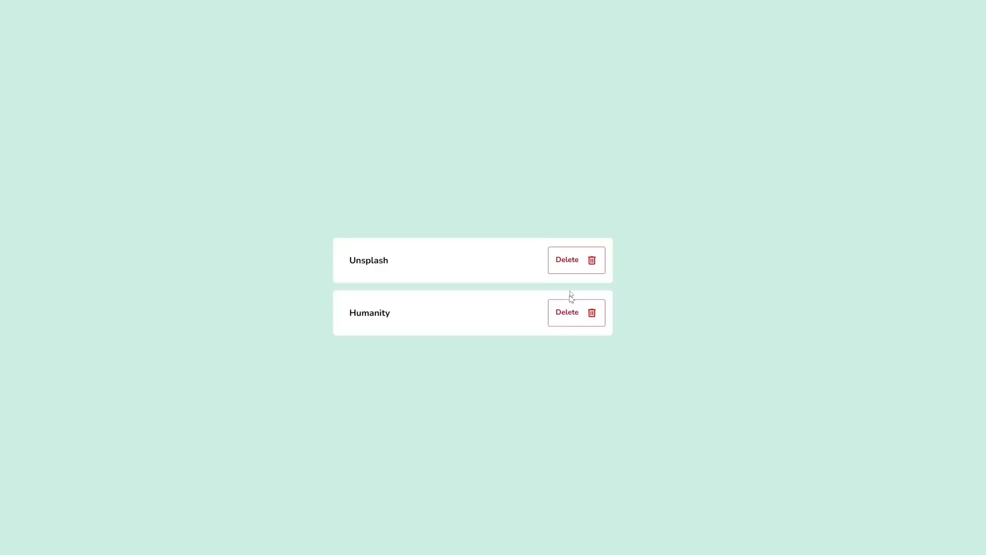
pyautogui.click(575, 260)
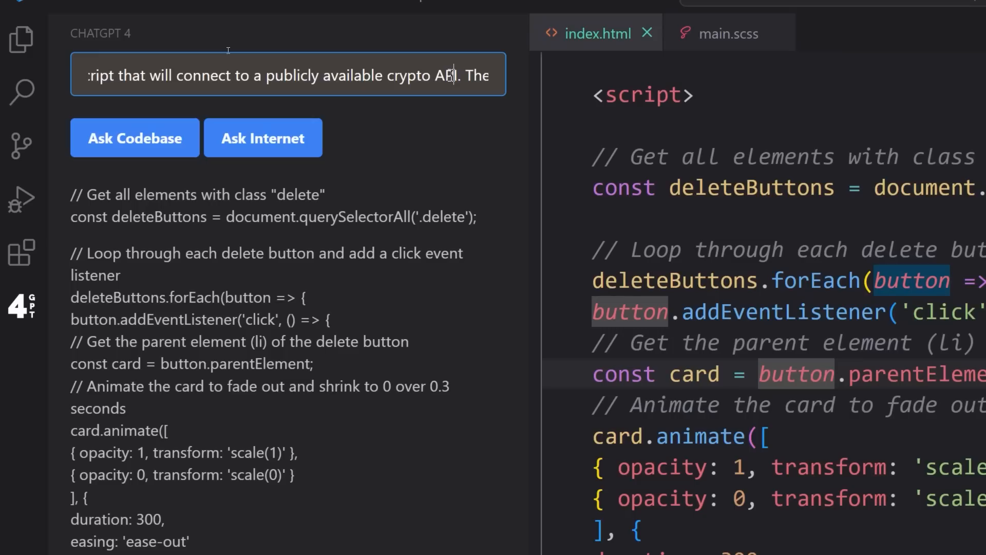
# Ask ChatGPT to display a crypto price in each card's paragraph and fetch top coins from CoinGecko.
pyautogui.doubleClick(464, 75)
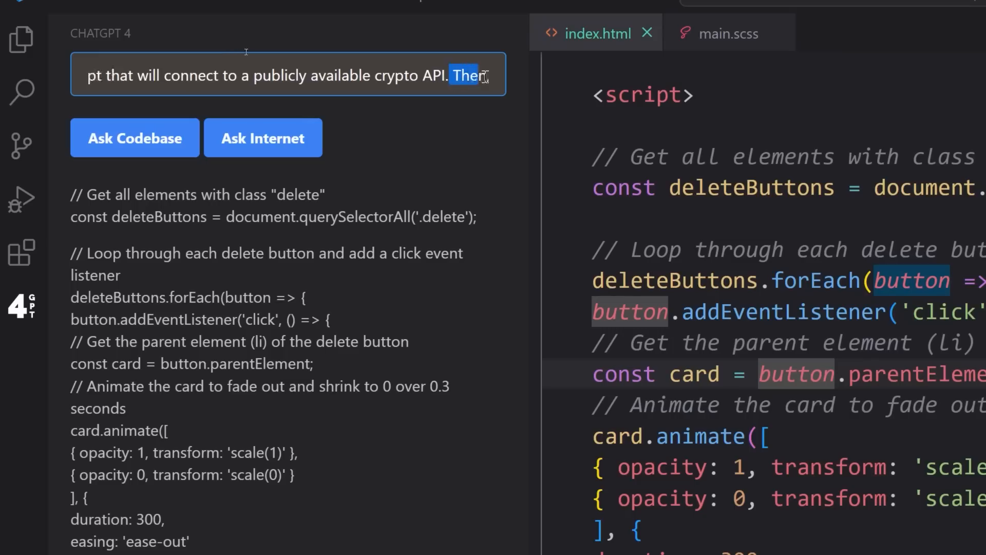
pyautogui.write(', in the paragraph element of each card, di')
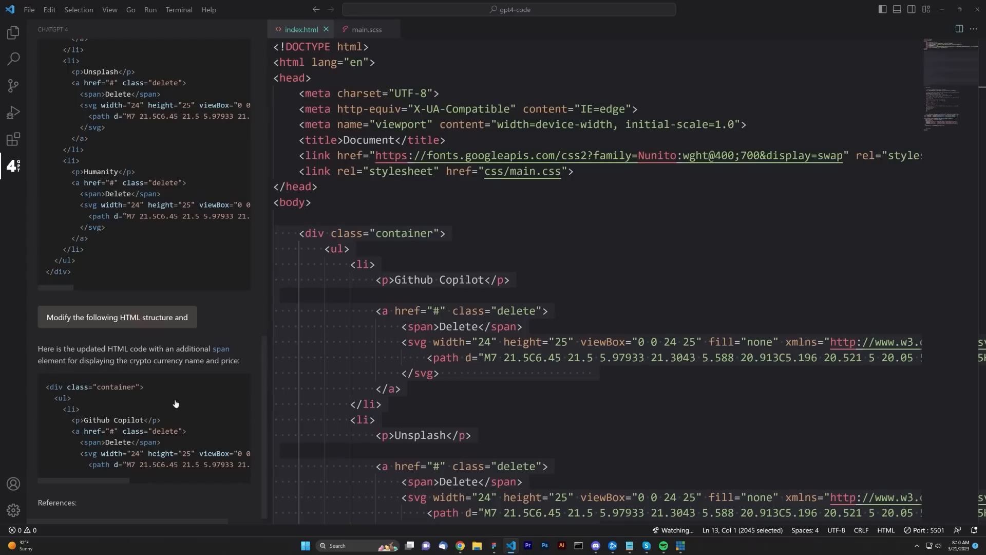
pyautogui.moveTo(162, 441)
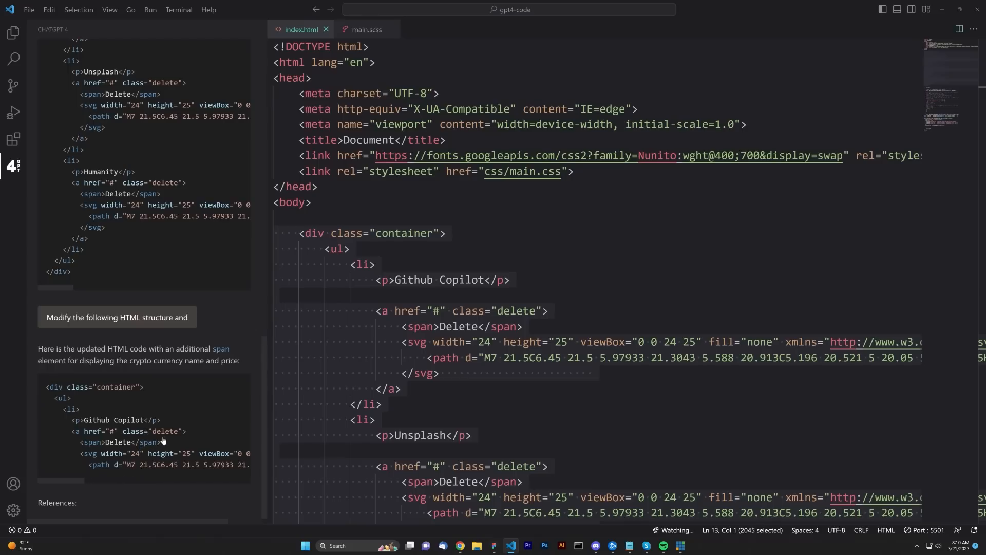
pyautogui.scroll(-3)
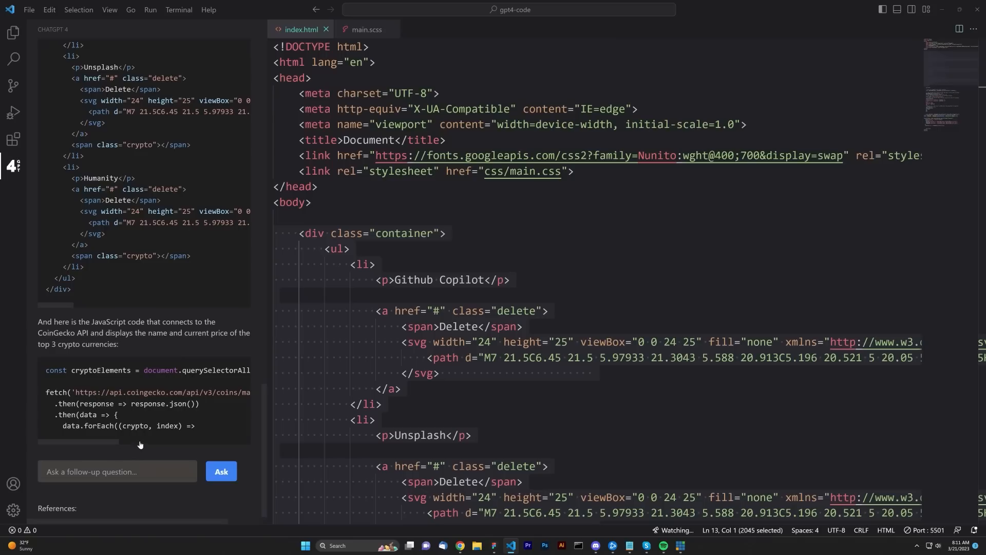
pyautogui.moveTo(134, 400)
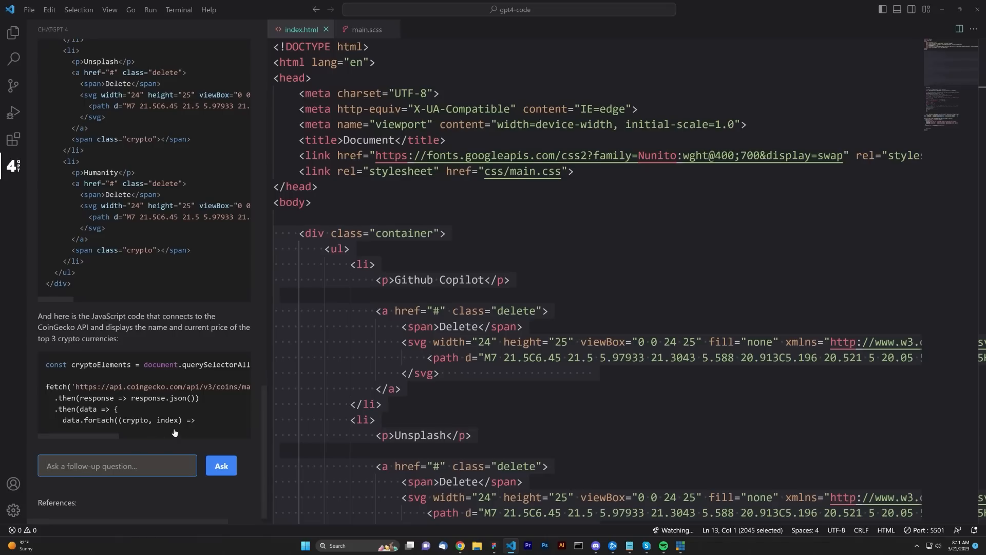
# Request the finished CoinGecko fetch JavaScript and review the completed script for index.html.
pyautogui.write('Please finish the')
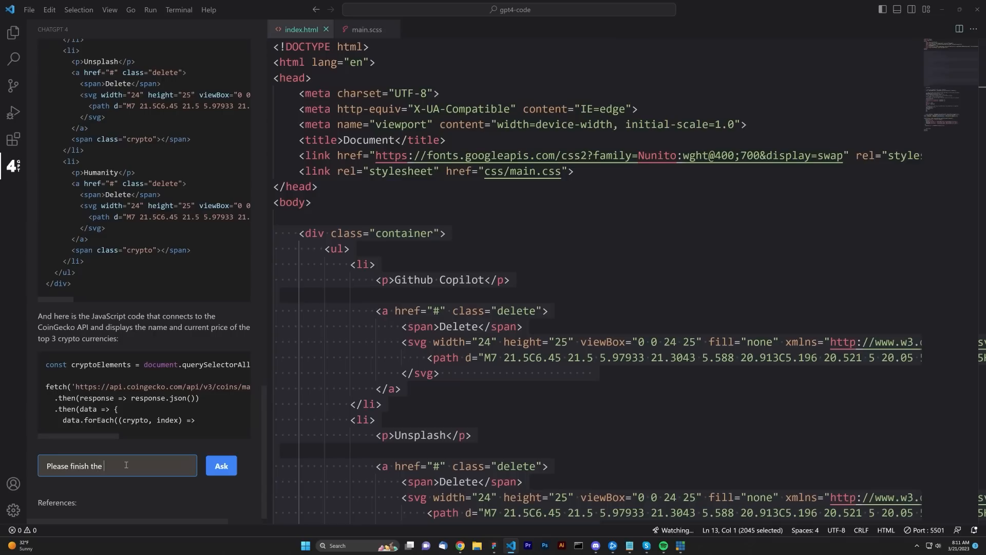
pyautogui.write('javascript from the f')
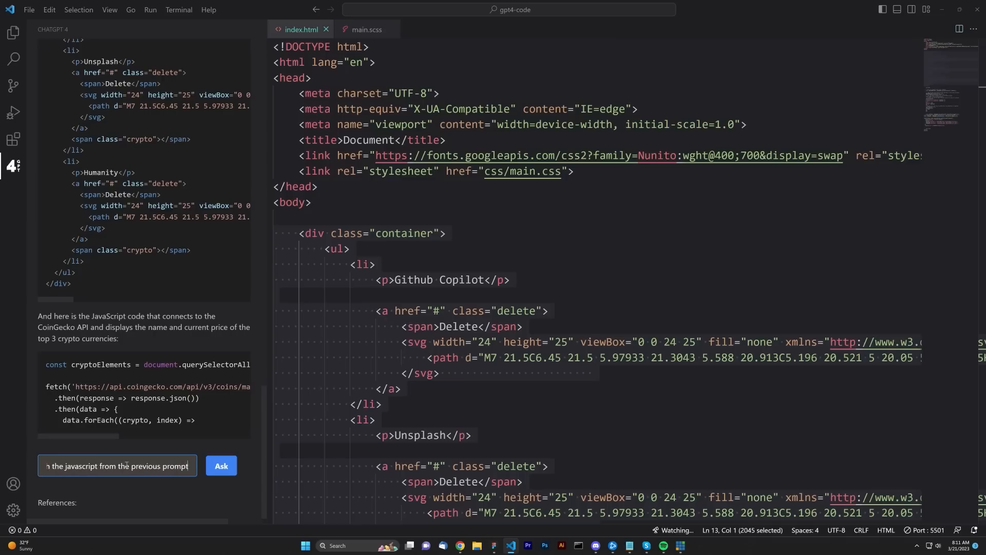
pyautogui.click(221, 466)
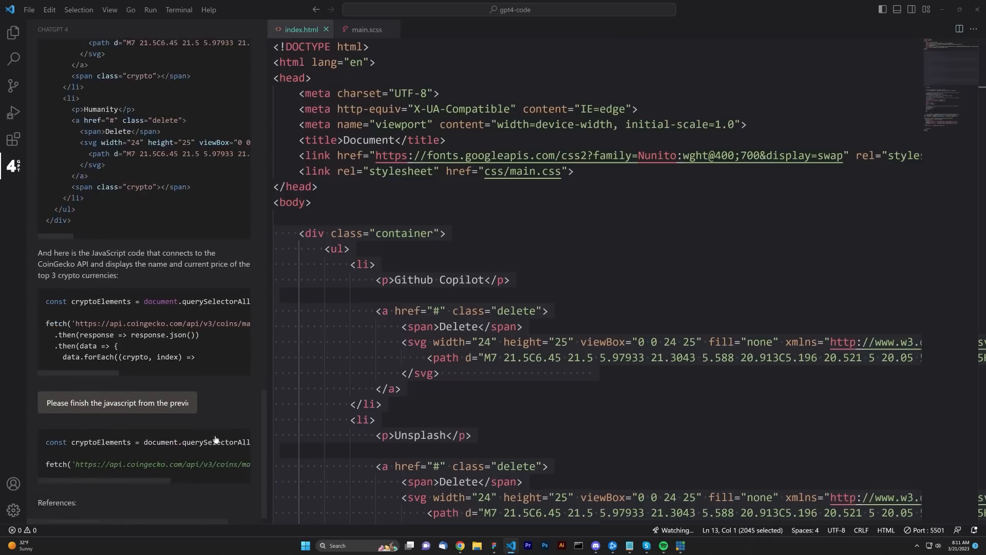
pyautogui.scroll(-3)
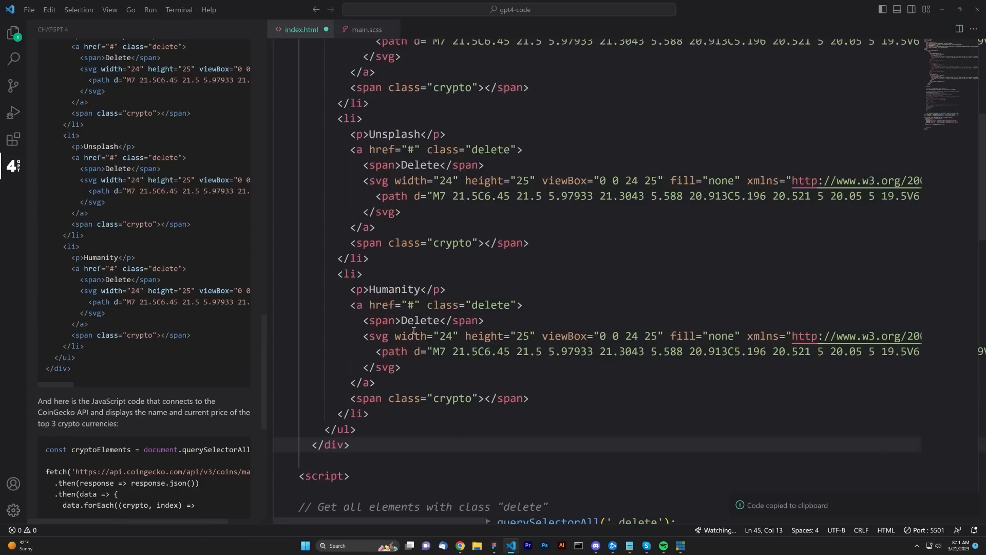
pyautogui.scroll(-3)
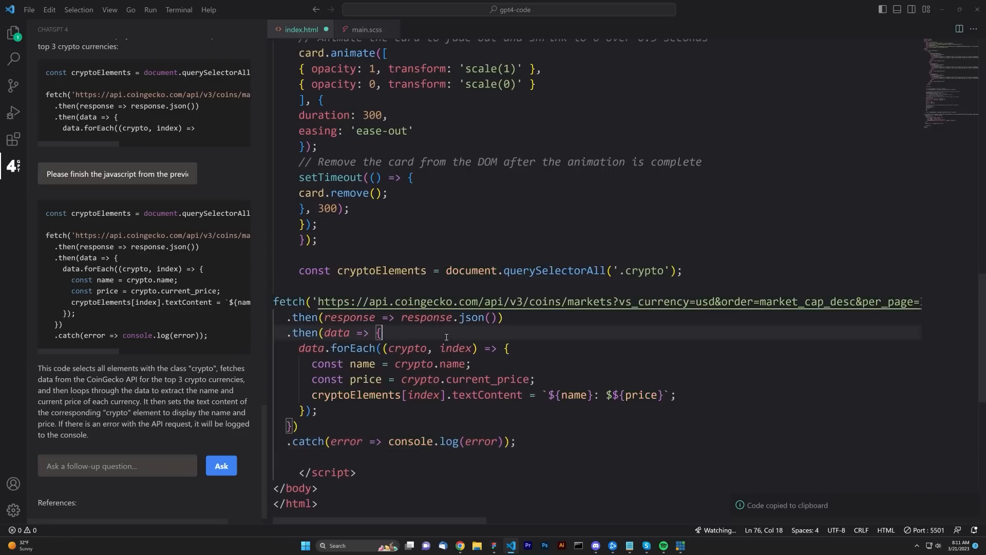
pyautogui.moveTo(461, 545)
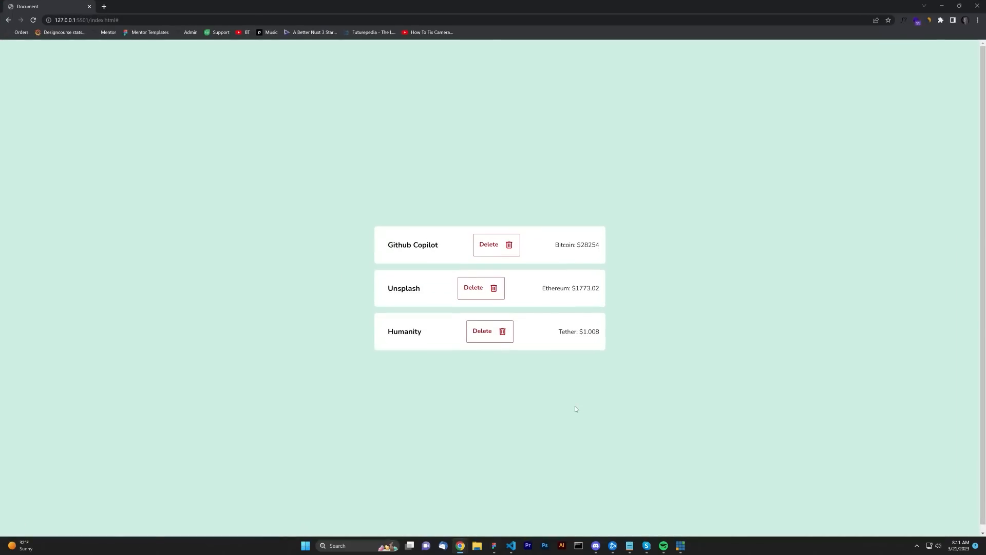
pyautogui.moveTo(592, 355)
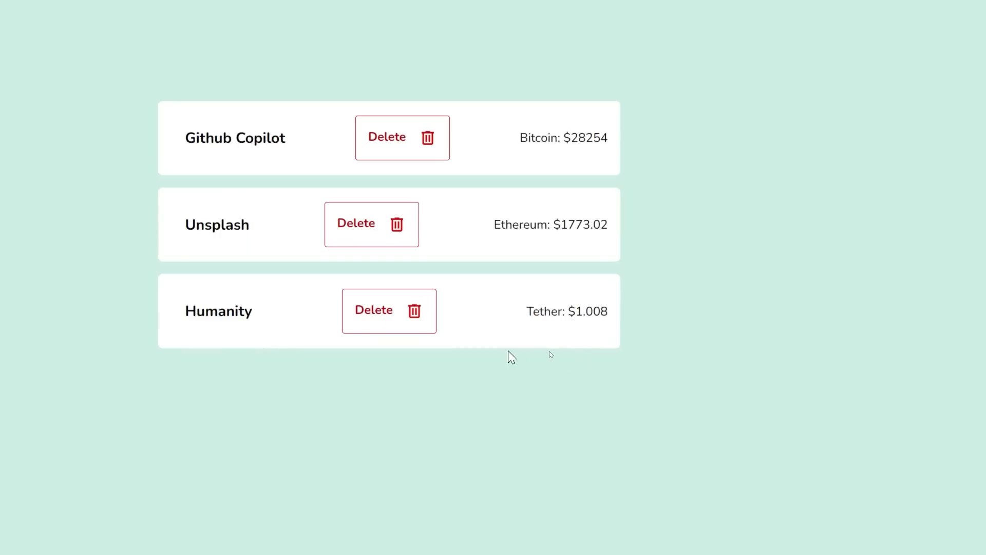
# Reload the Live Server page to see Bitcoin, Ethereum and Tether prices on the cards.
pyautogui.doubleClick(217, 225)
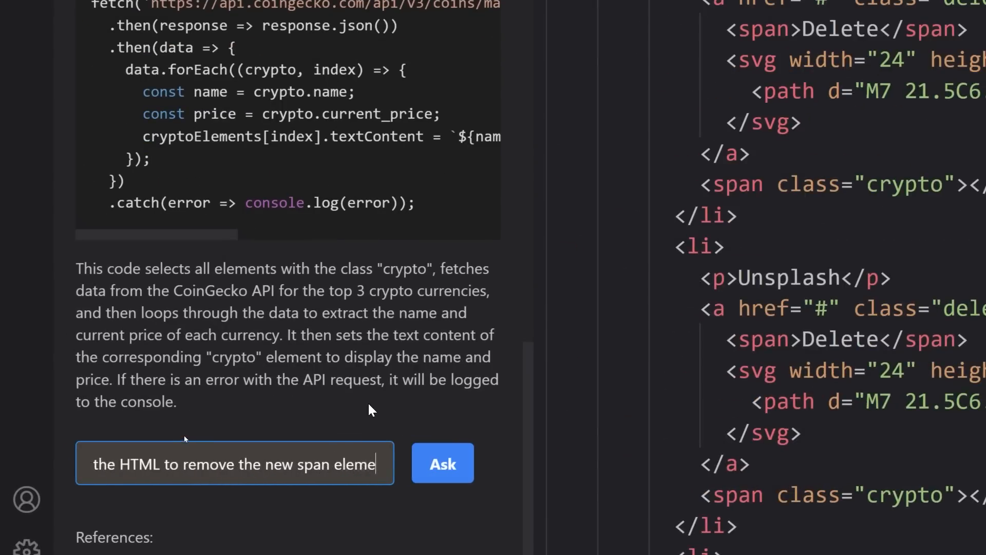
# Ask ChatGPT to show the crypto name and price in each card's paragraph instead of extra spans.
pyautogui.write('instead, display the crypto currency name')
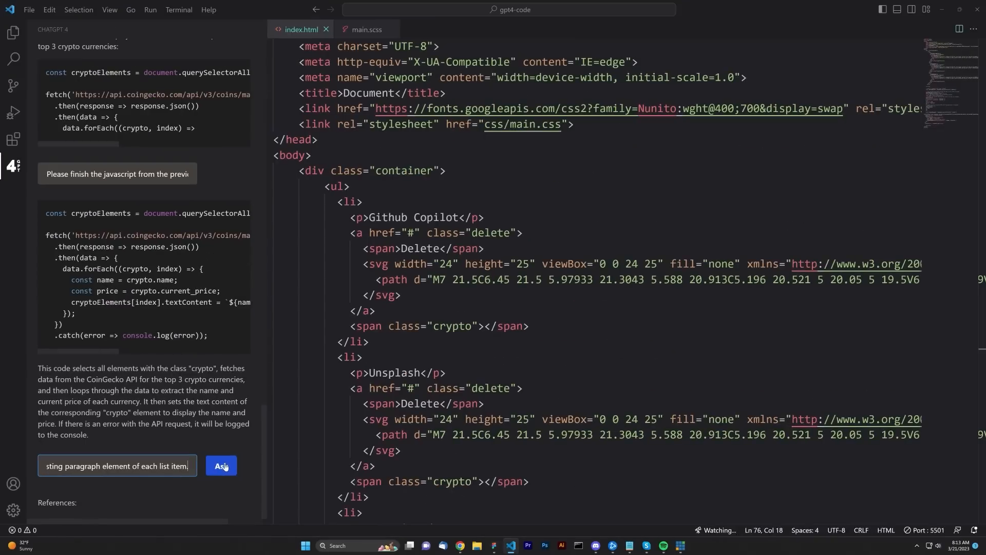
pyautogui.click(220, 465)
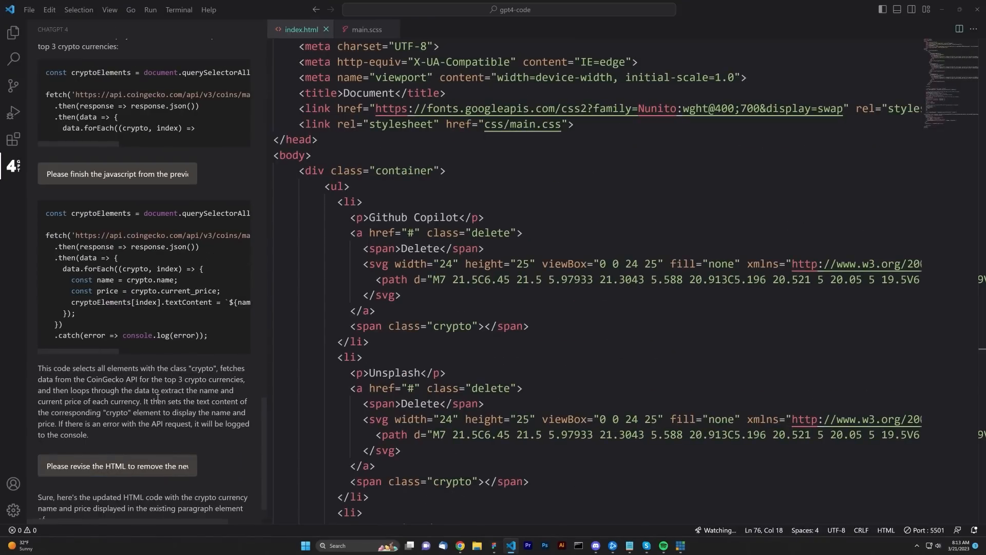
pyautogui.scroll(-3)
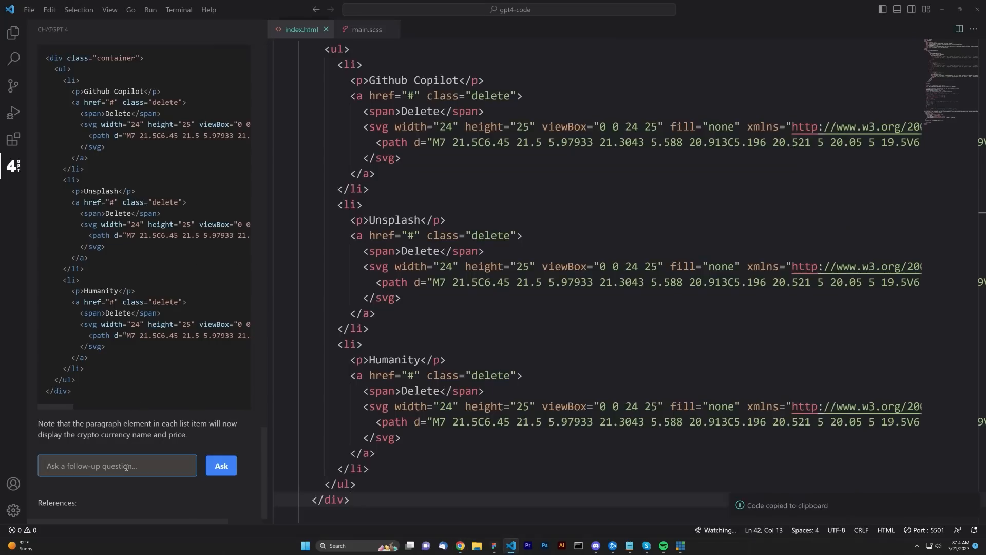
# Report that the wrong crypto text displays and get revised HTML with p class="crypto".
pyautogui.write('This is not')
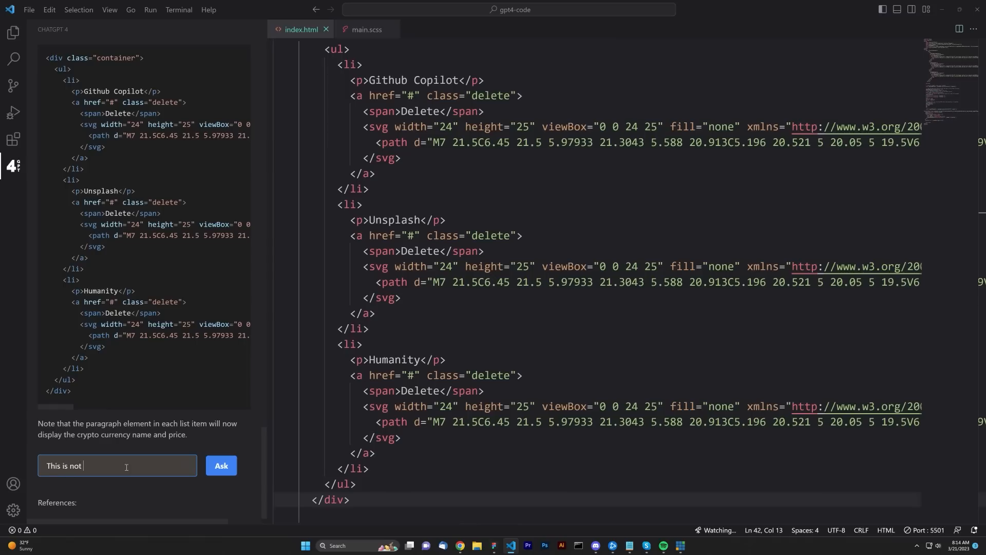
pyautogui.write('displaying t')
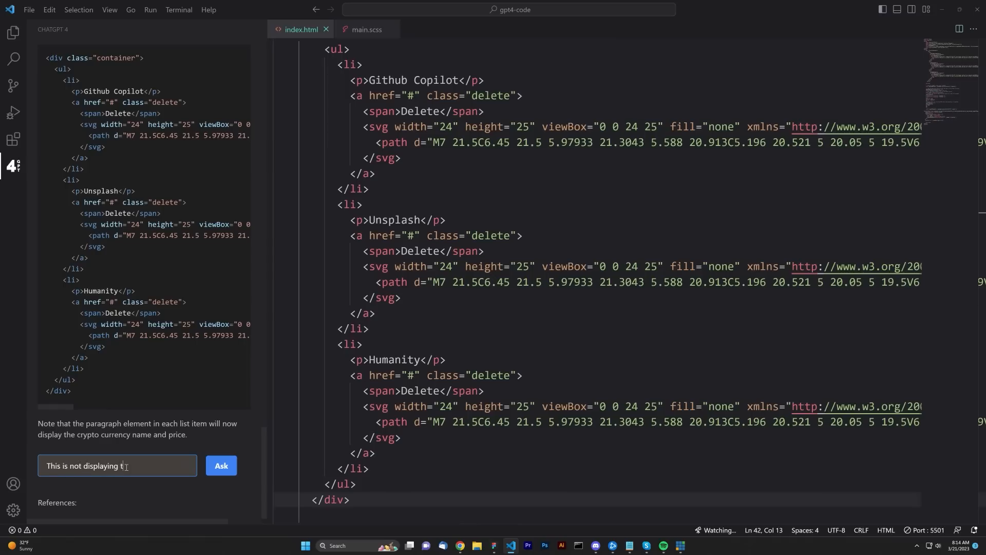
pyautogui.write('he correct crypto')
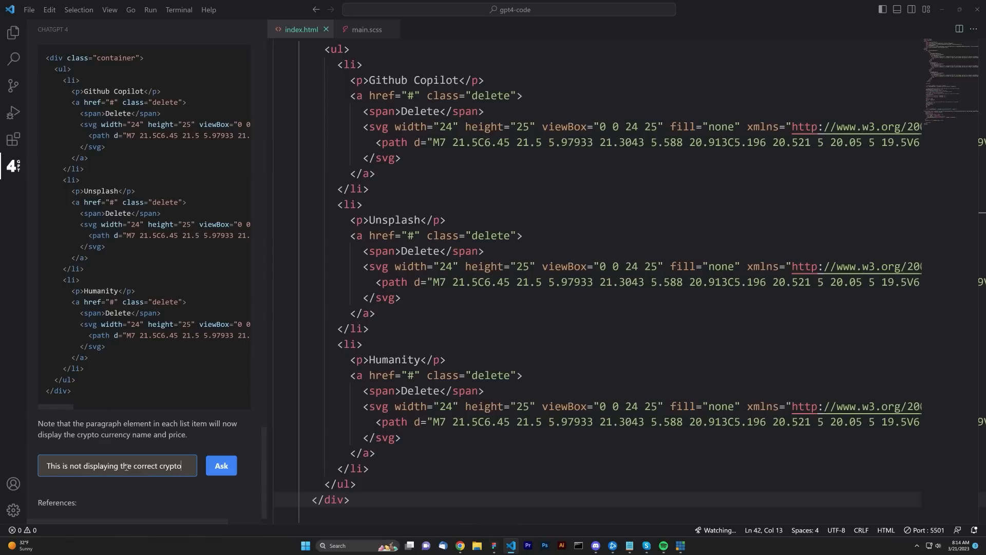
pyautogui.click(221, 465)
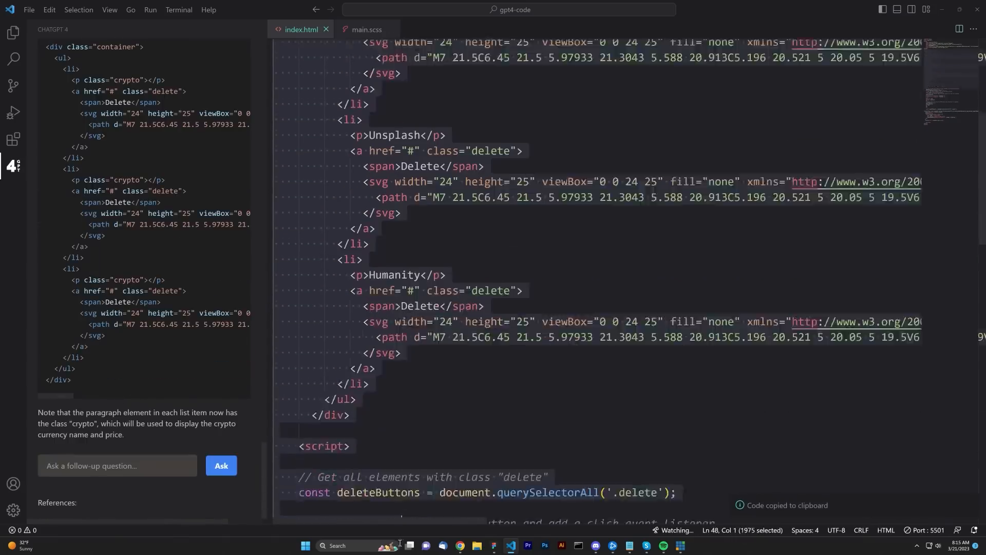
pyautogui.scroll(-3)
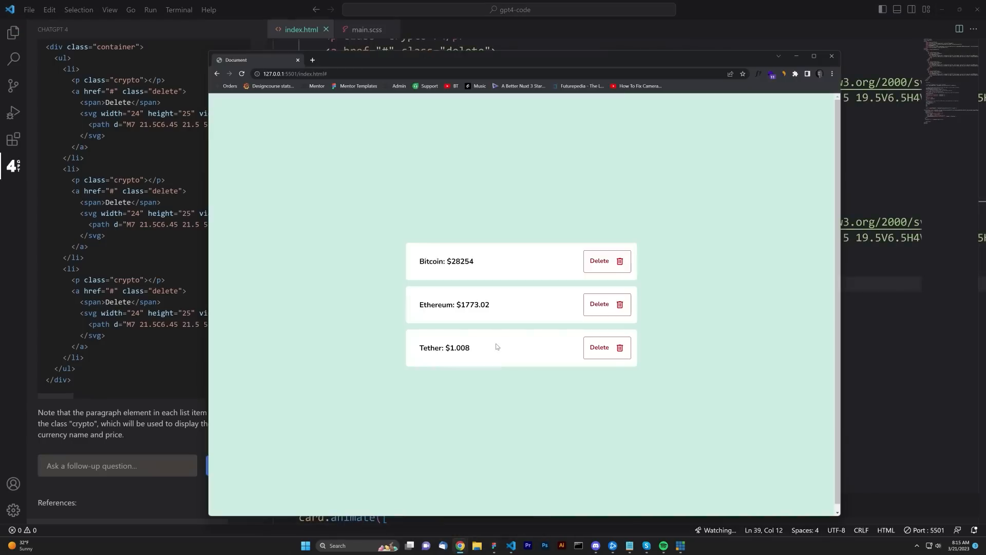
pyautogui.moveTo(516, 340)
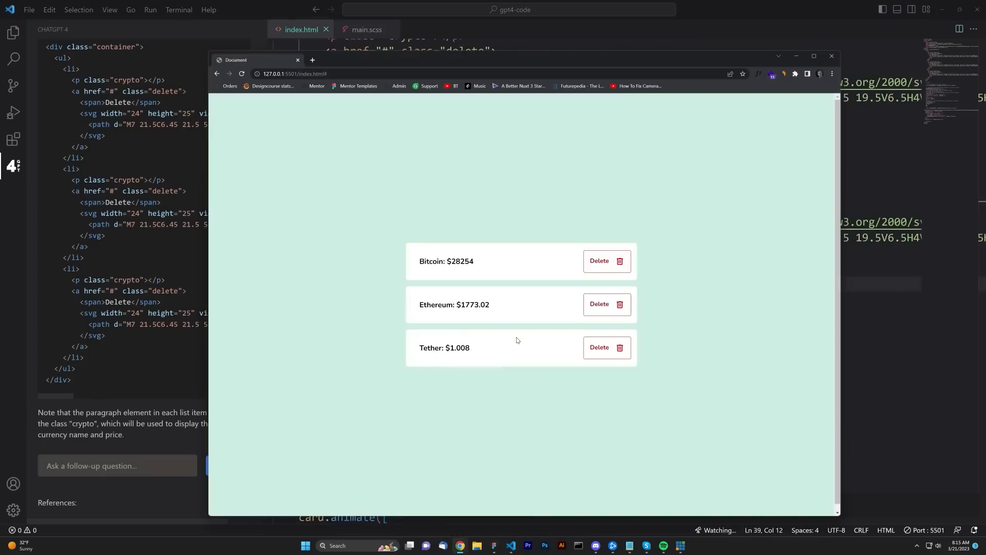
# View the reloaded page showing Bitcoin $28286, Ethereum $1774.05 and Tether $1.009.
pyautogui.click(813, 55)
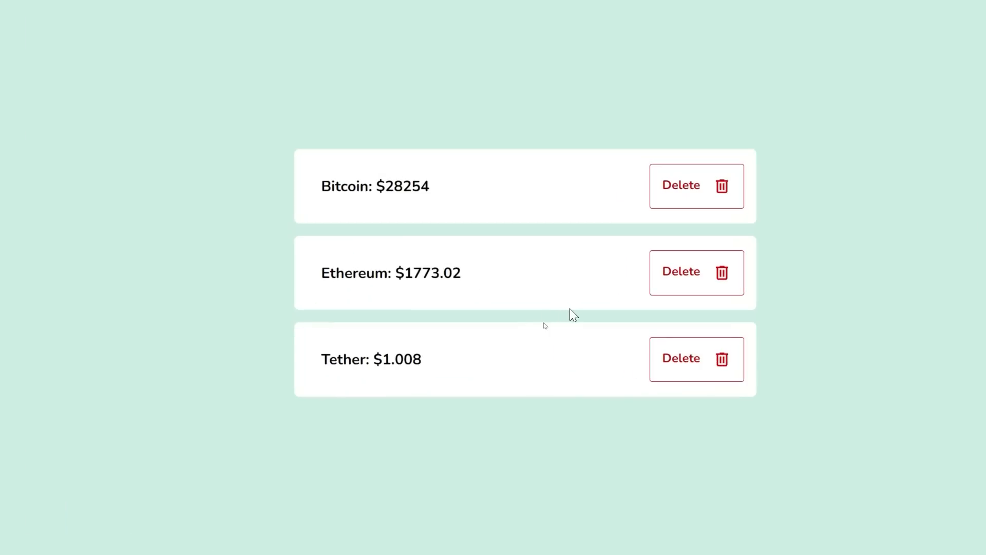
pyautogui.moveTo(405, 192)
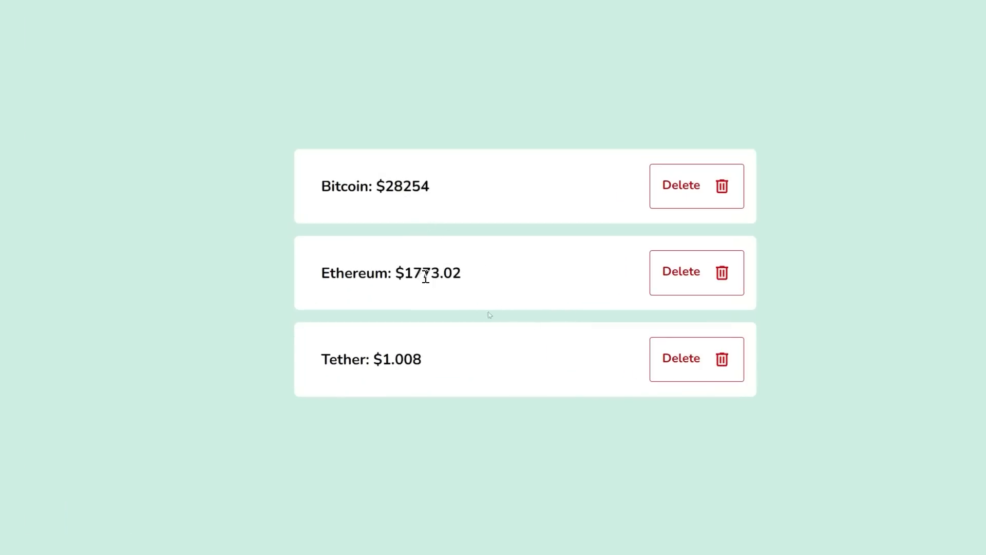
pyautogui.click(695, 271)
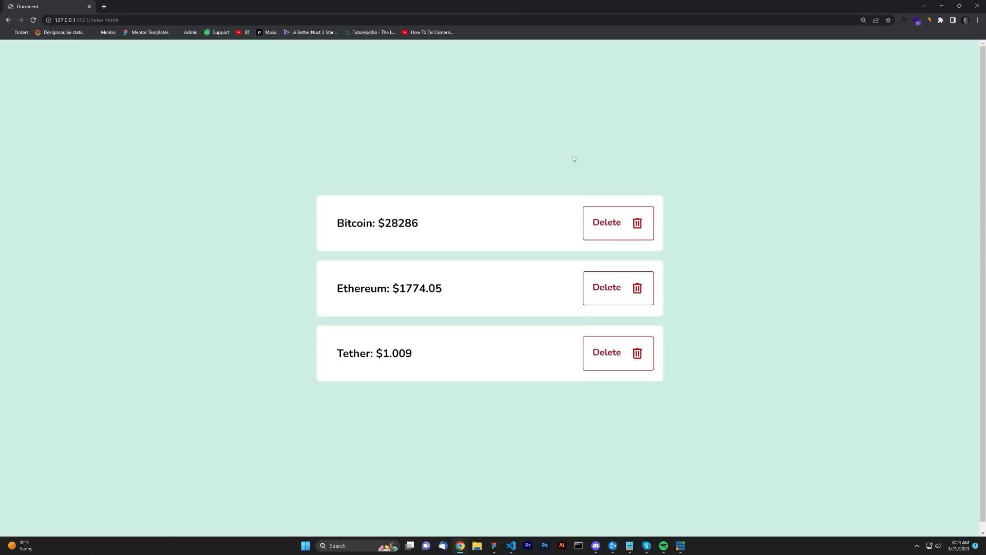
pyautogui.moveTo(573, 159)
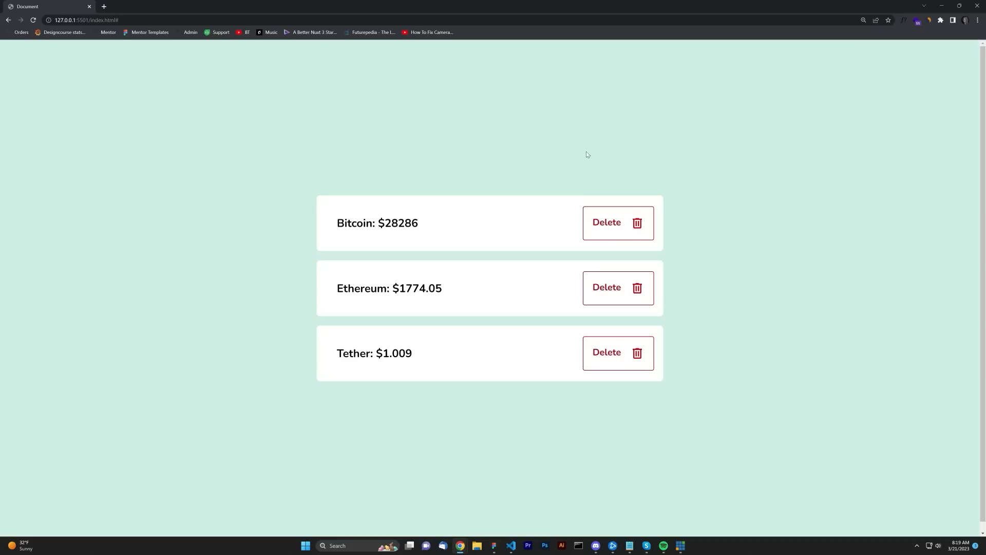
pyautogui.moveTo(588, 155)
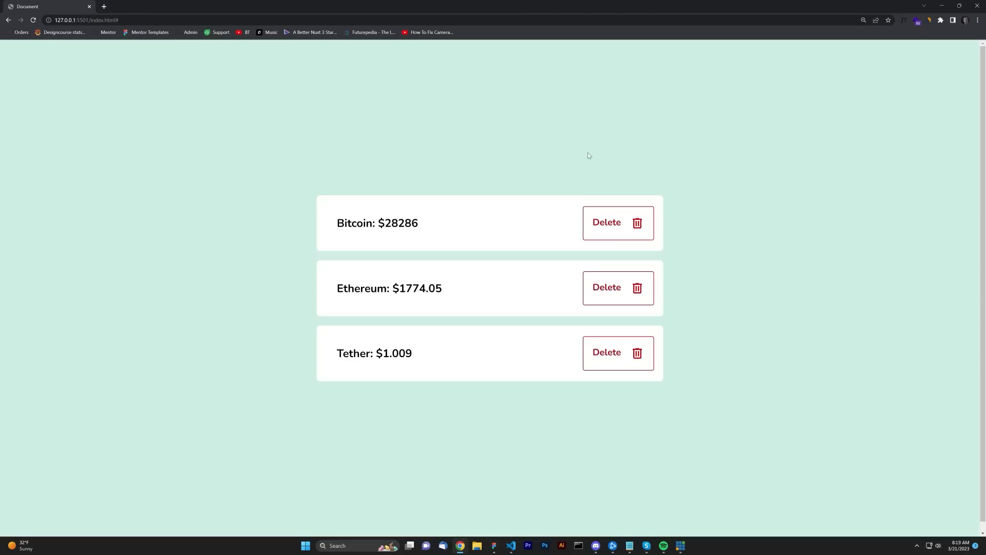